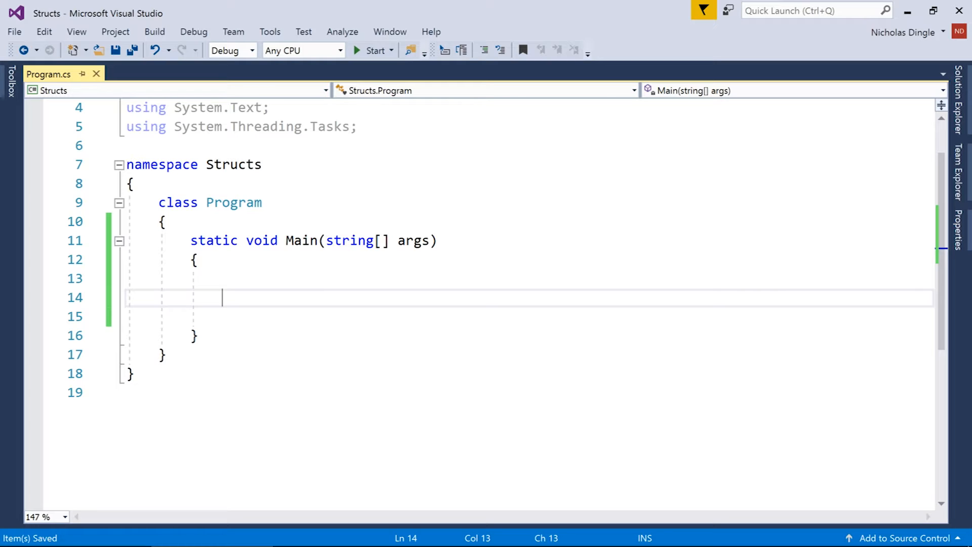
Step: Comment that structs are a custom data type, introducing an example Car
type("//")
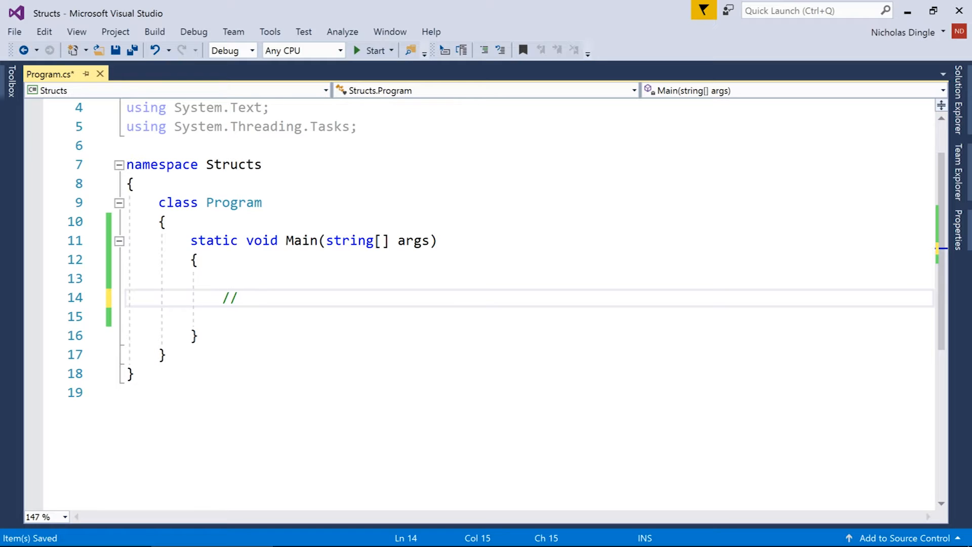
type("What they are")
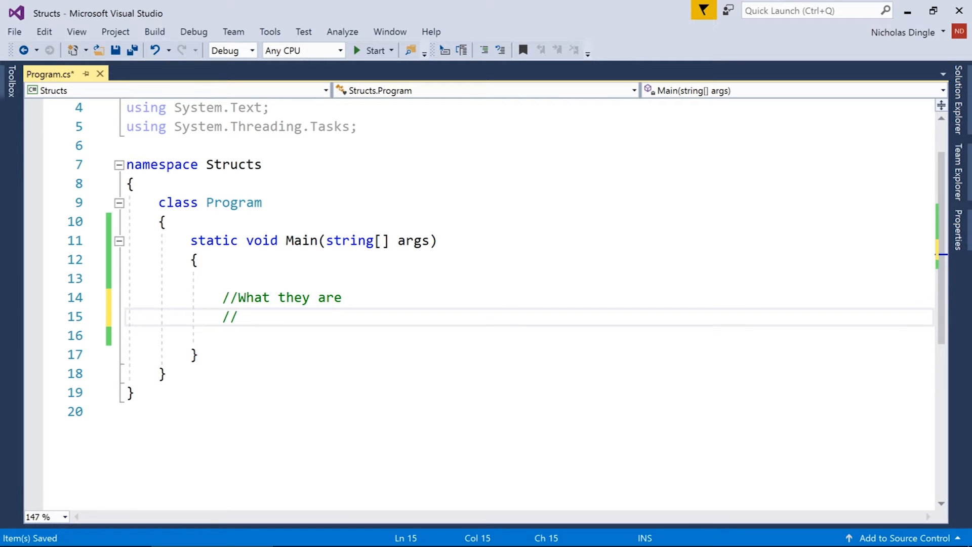
type("*")
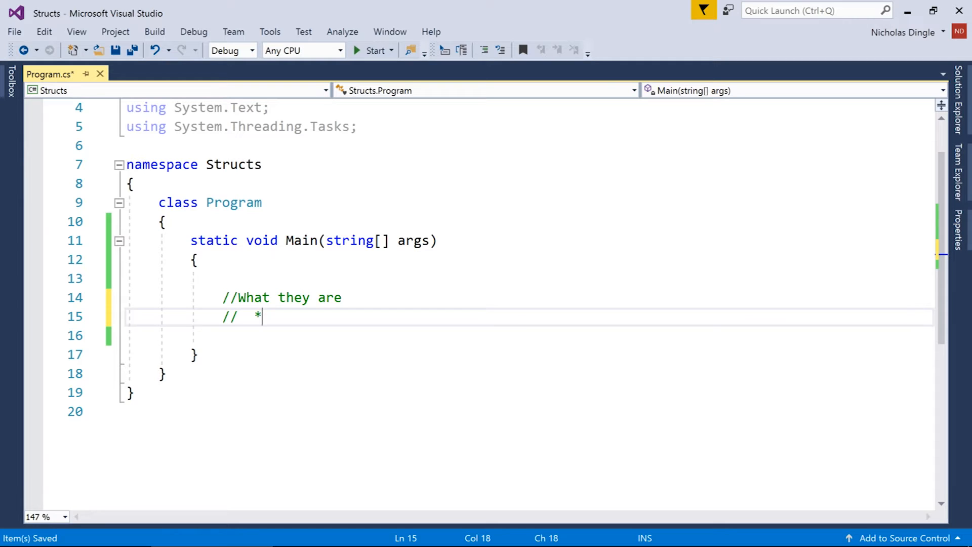
type("custom data type")
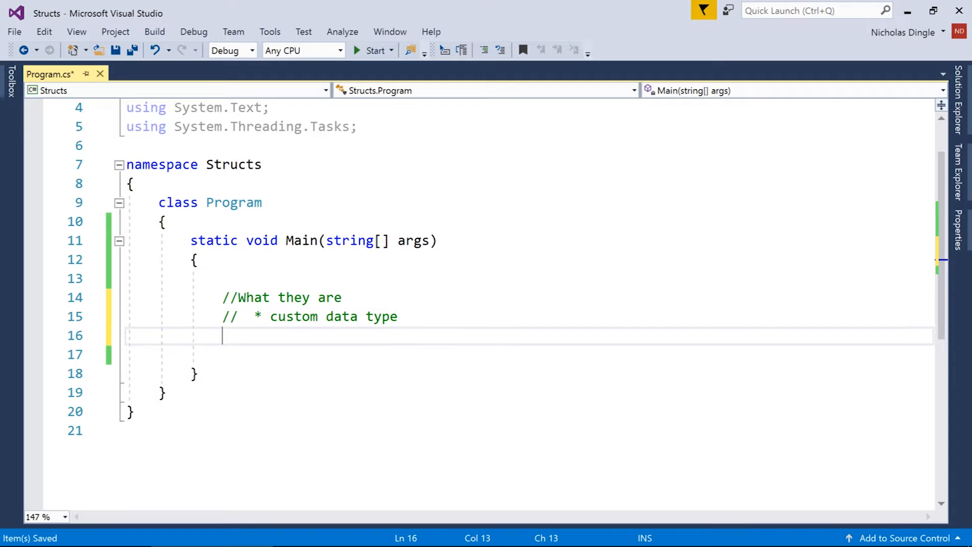
type("//")
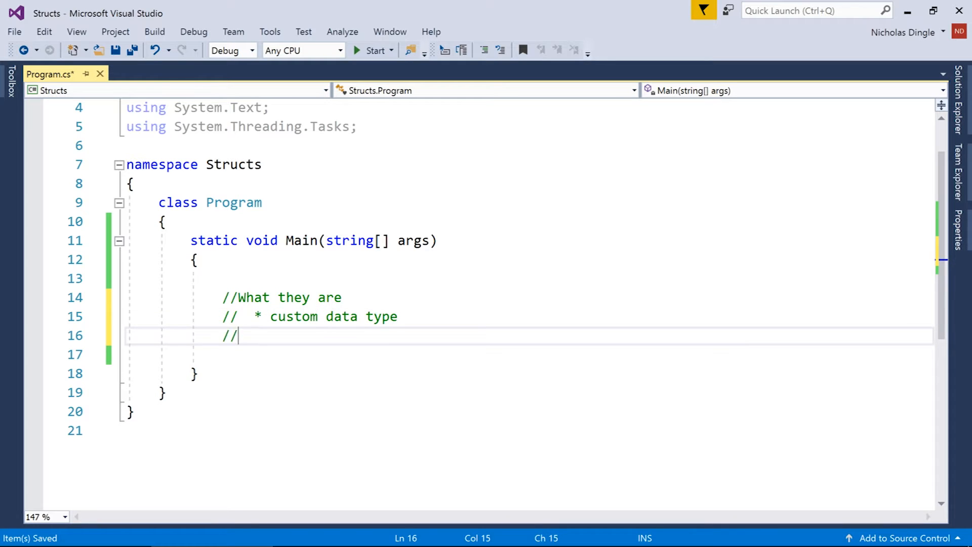
type("Exam")
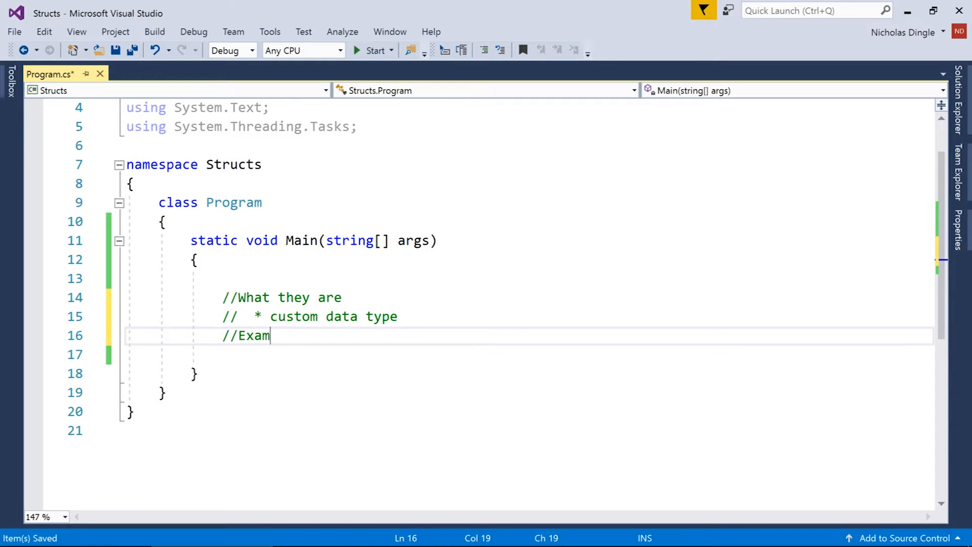
type("ple Car")
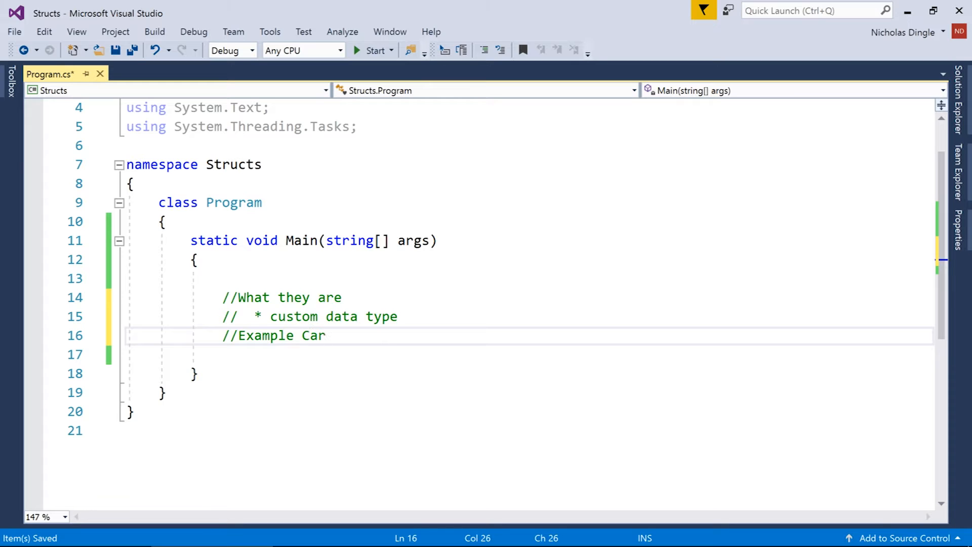
type("//")
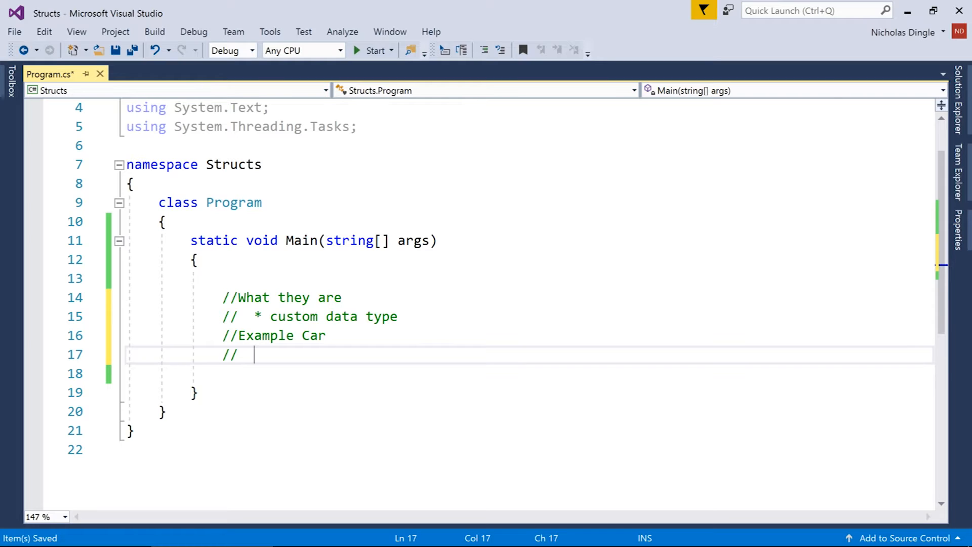
Step: List the example Car's fields as comments: Brand, Model, Year and Price
type("* Brand")
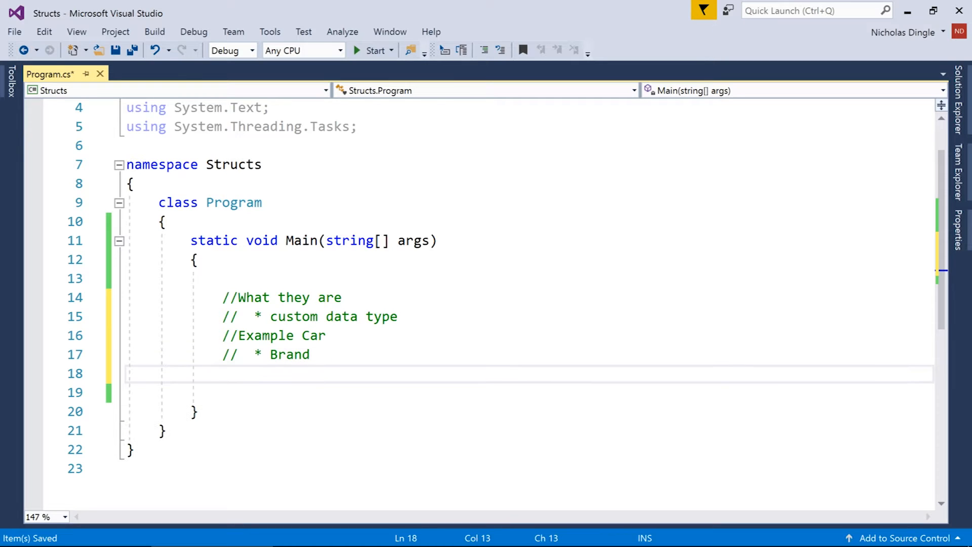
type("// * Model")
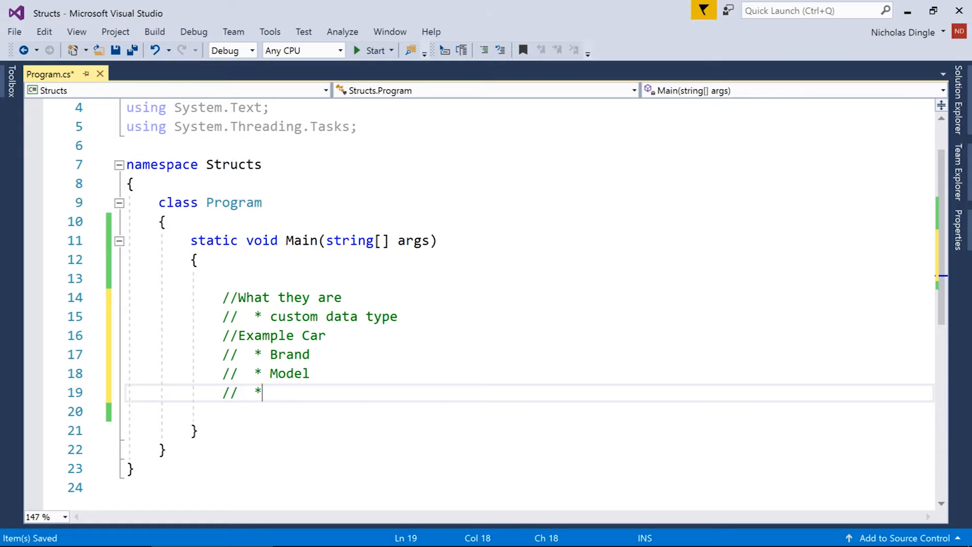
type("Year")
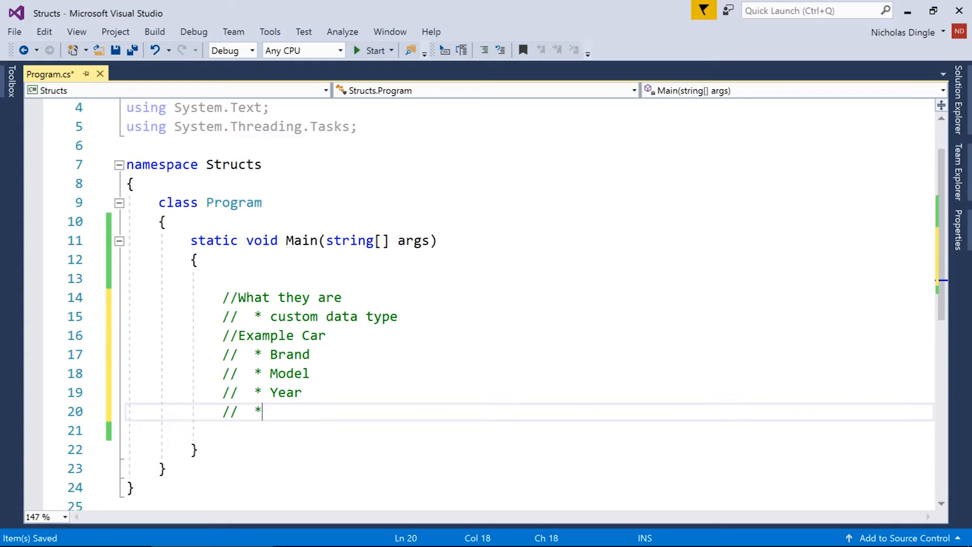
type("Price")
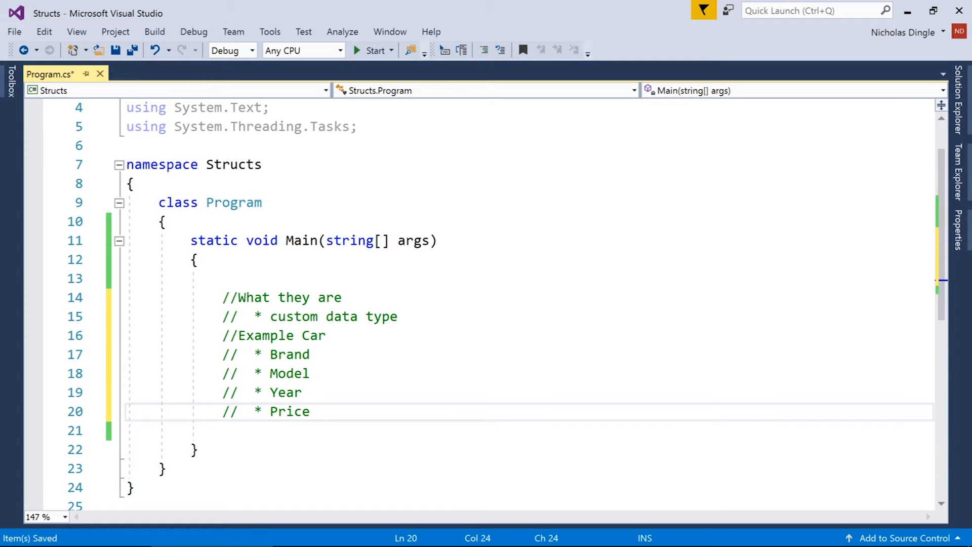
left_click(310, 411)
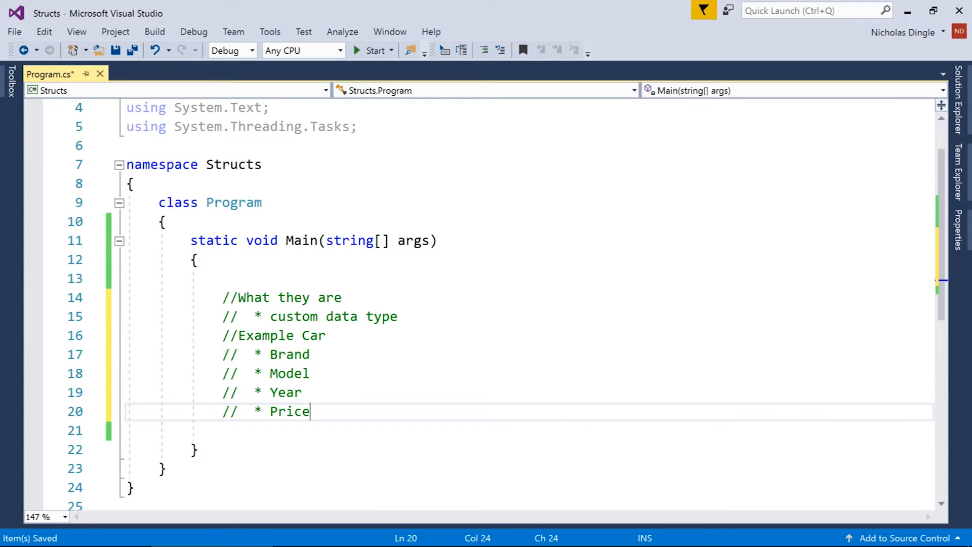
Step: Note each field's type: Brand and Model string, Year int, Price float
left_click(280, 355)
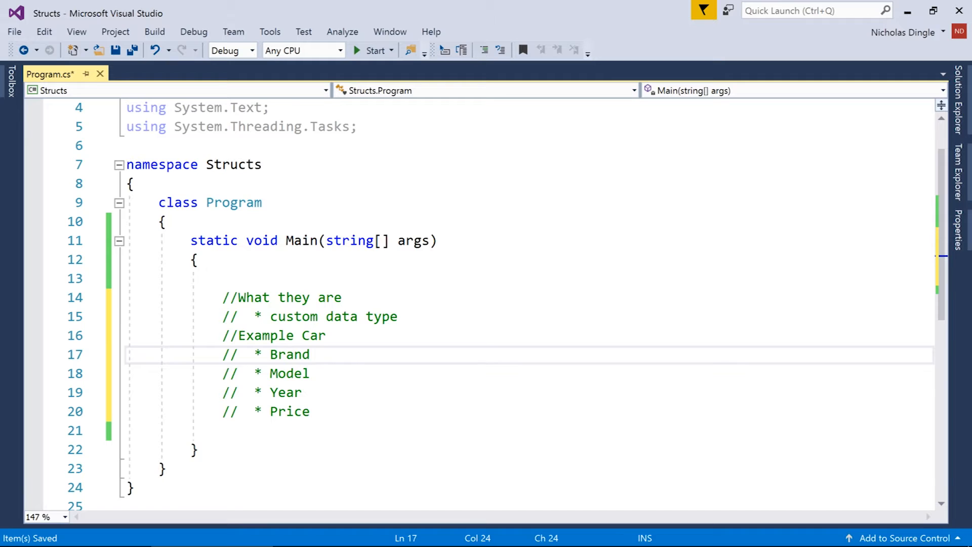
type("-")
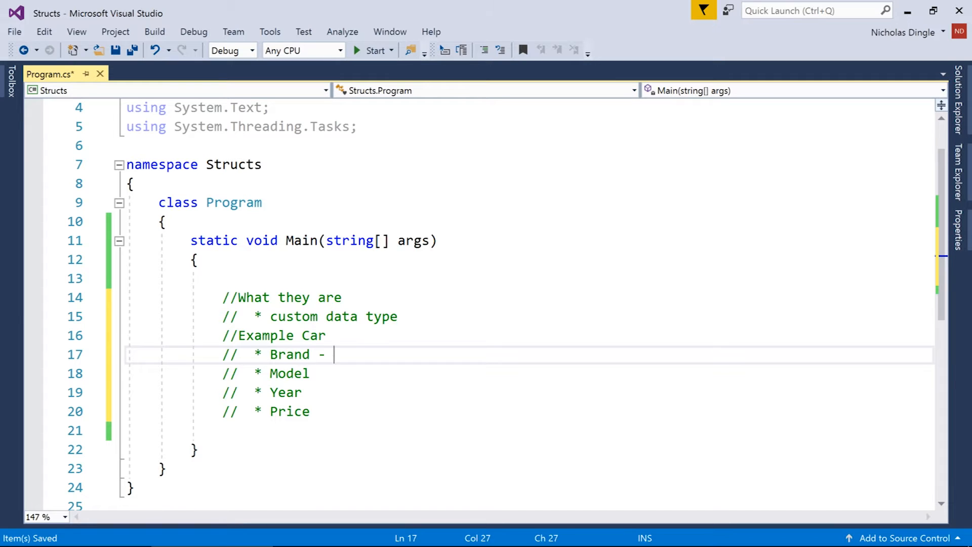
type("string")
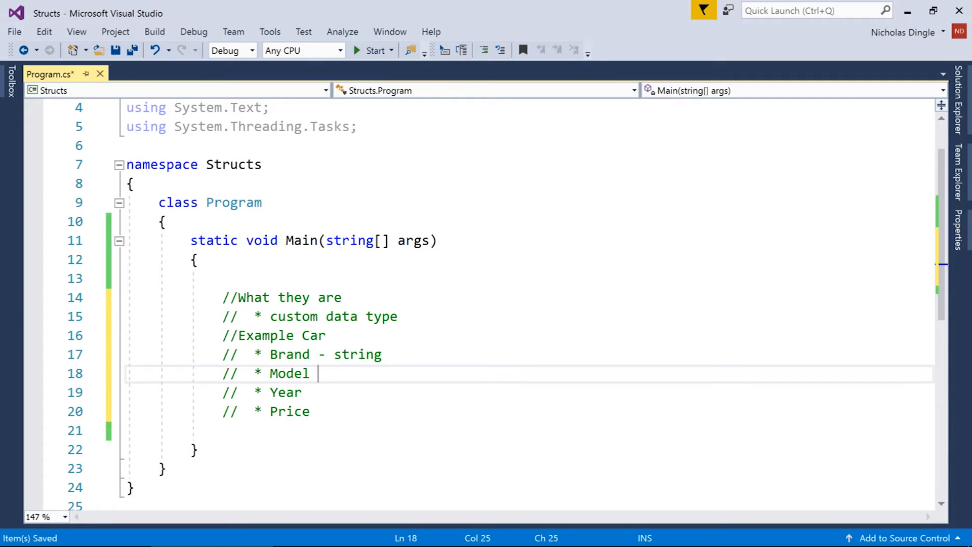
type("- string")
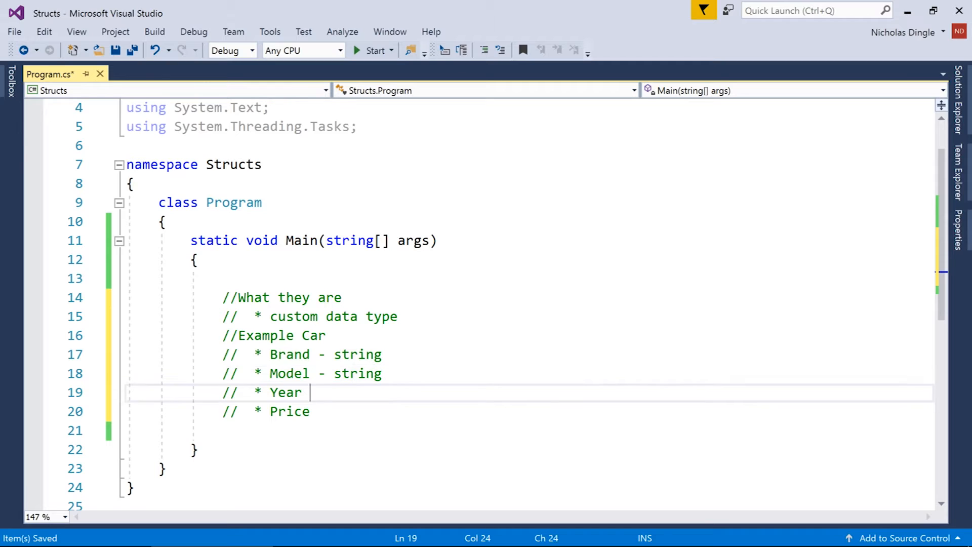
type("- int")
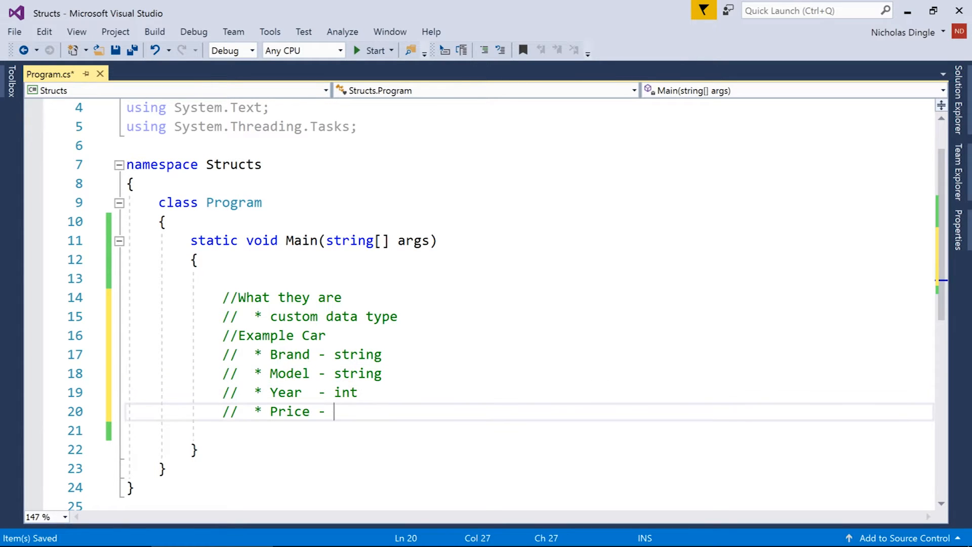
type("float")
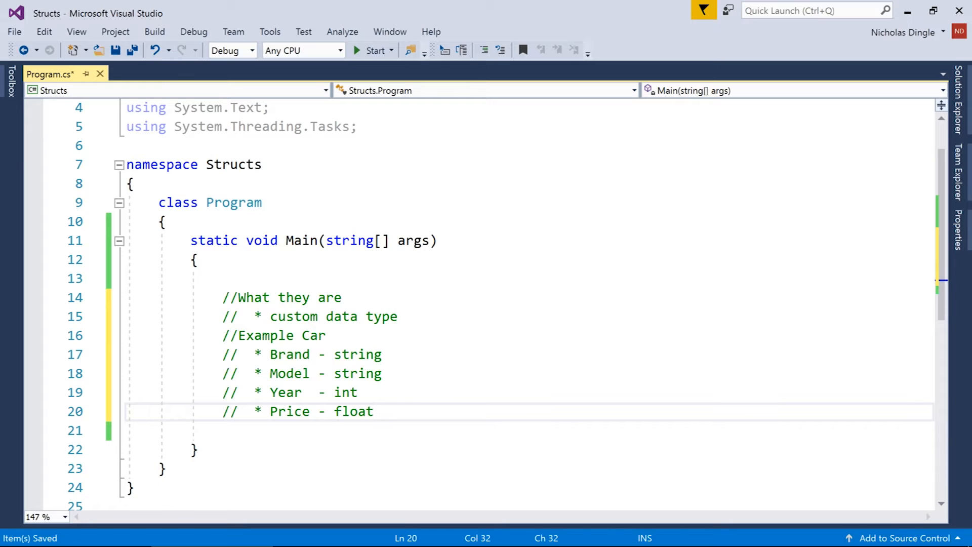
left_click(374, 411)
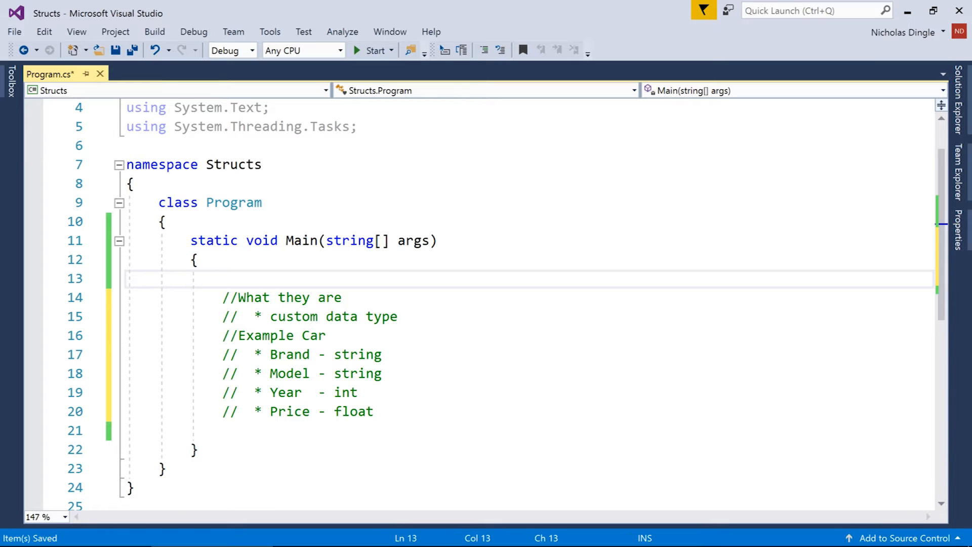
Step: Declare string Brand, string Model, int Year and float Price above the comments
type("string Model;")
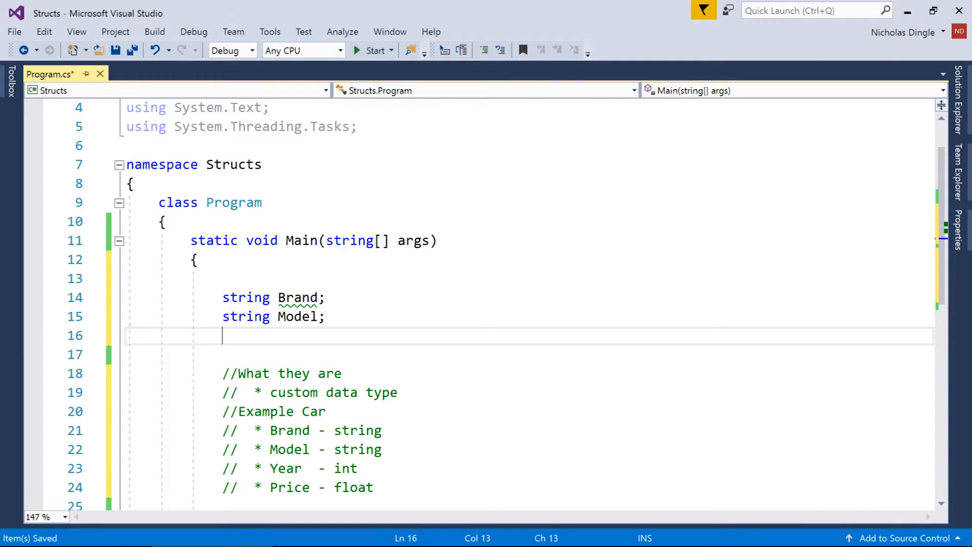
type("int Year;")
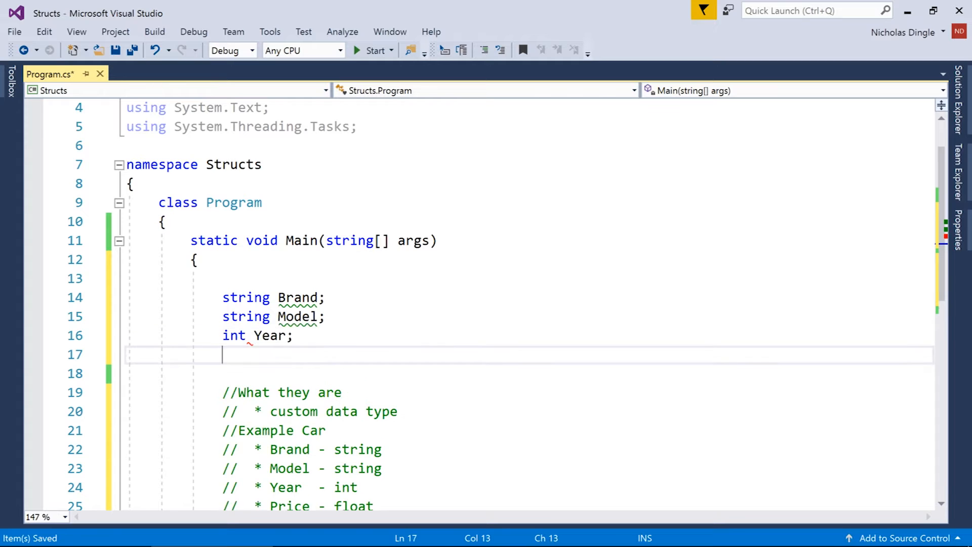
type("float Price;")
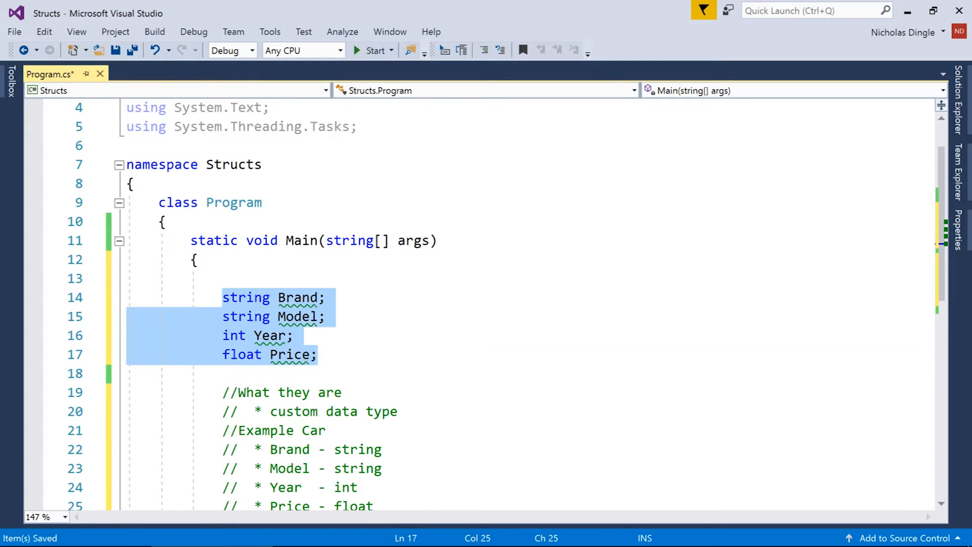
left_click(318, 355)
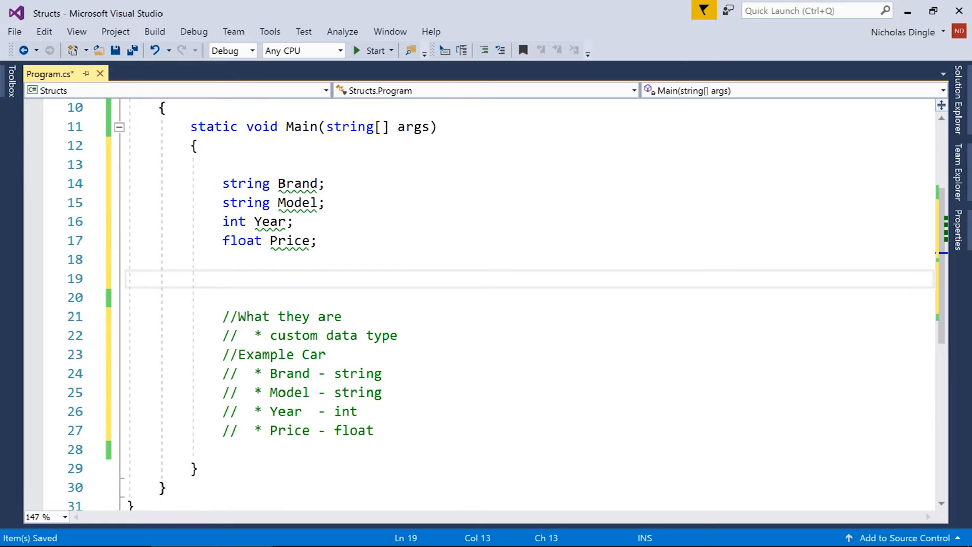
Step: Prompt for the brand and read Console.ReadLine() into Brand, likewise for Model
type("Console.Write(\"What's the brand?")
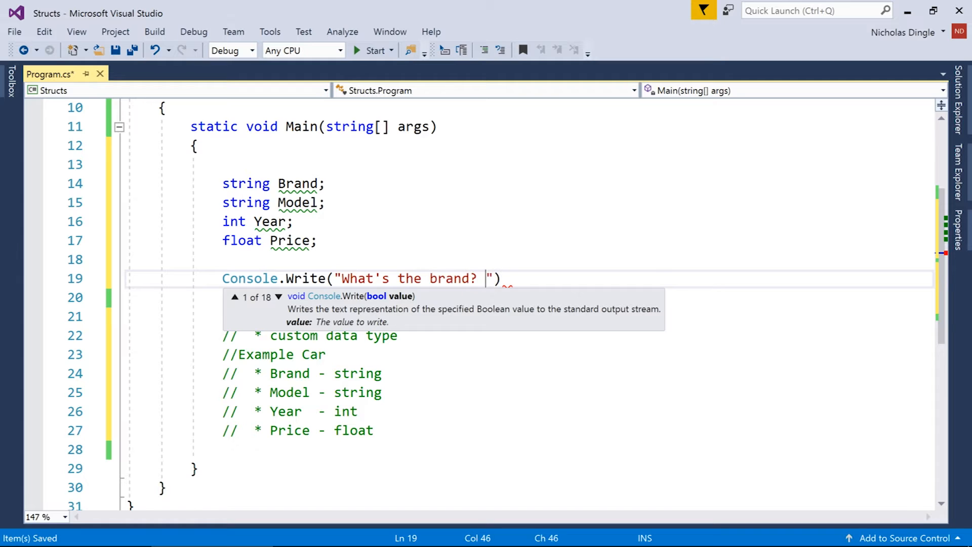
type(");")
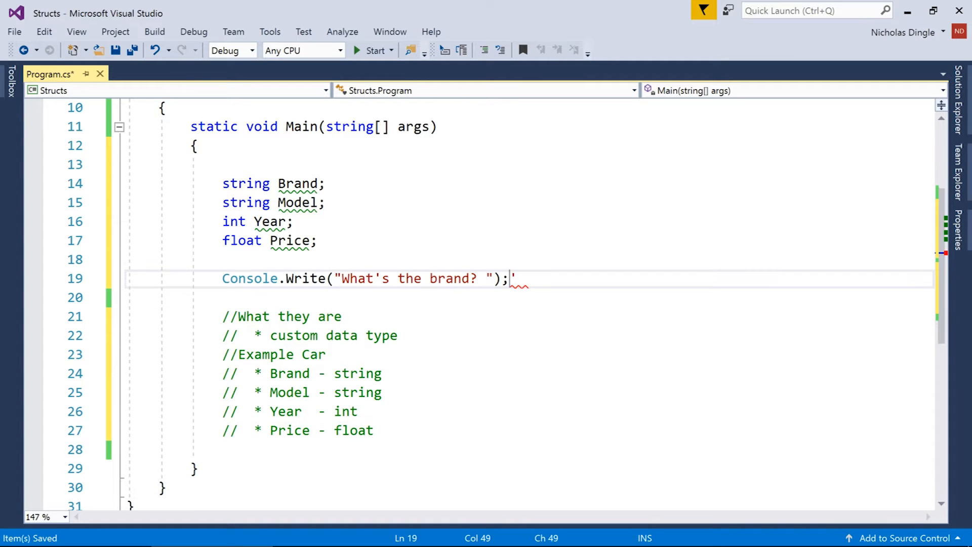
key("enter")
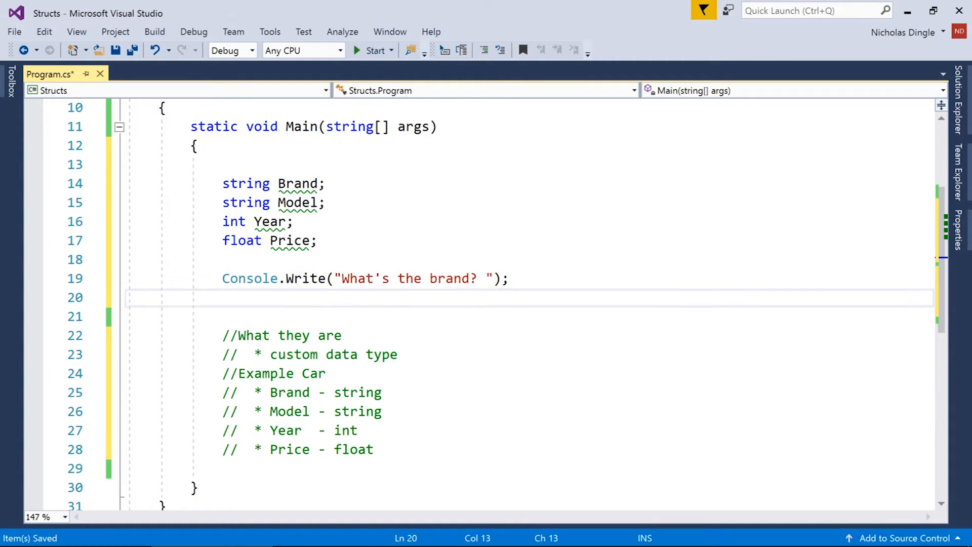
type("Brand =")
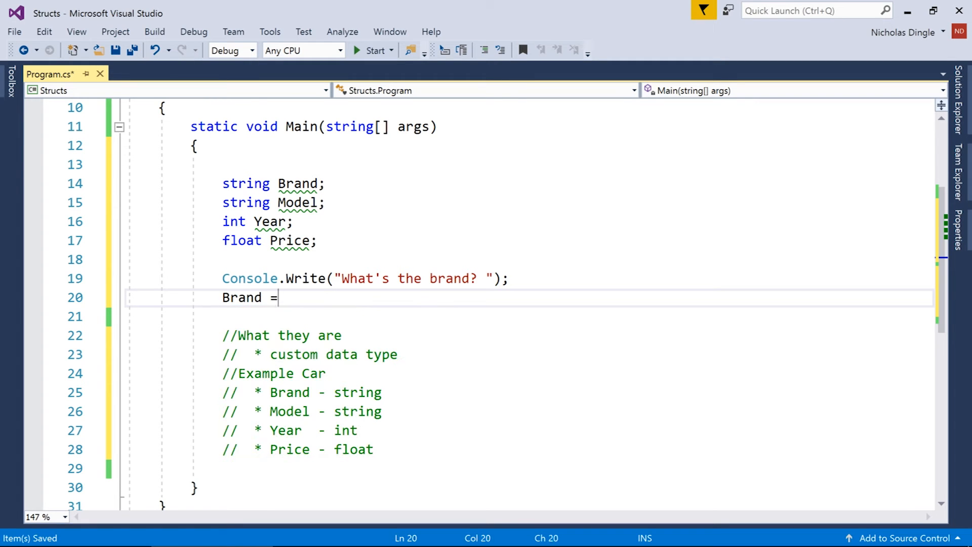
type("Console.readline();")
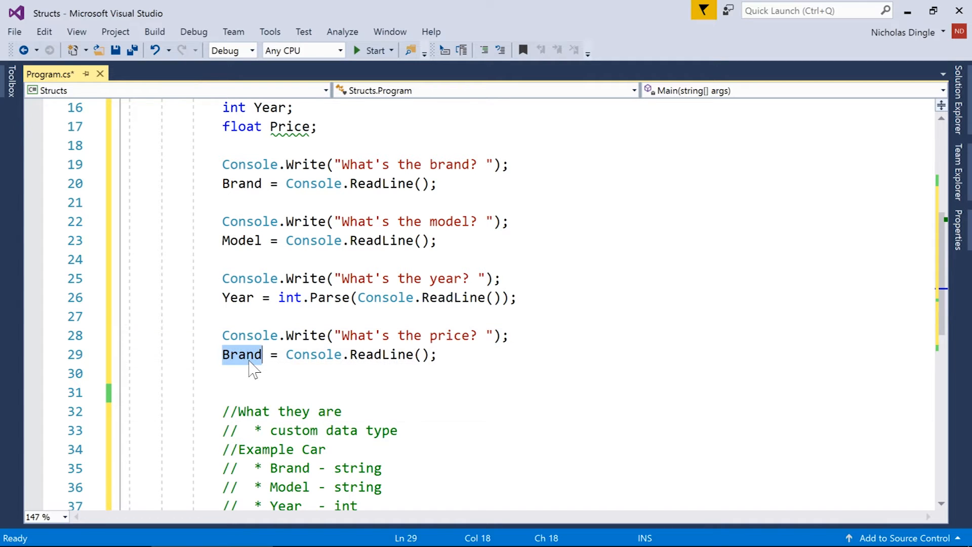
Step: Read Year with int.Parse and Price with float.Parse from Console.ReadLine()
type("Price")
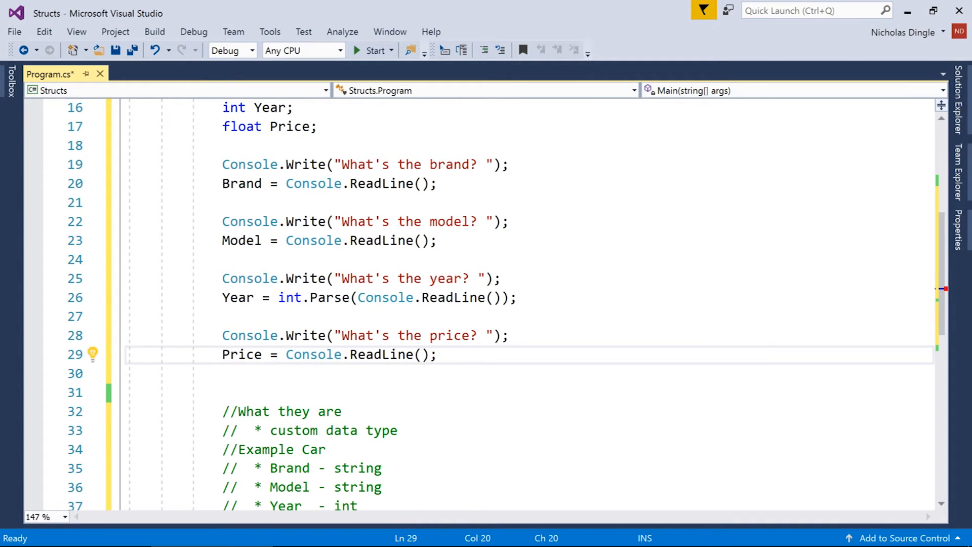
type("float.parse(")
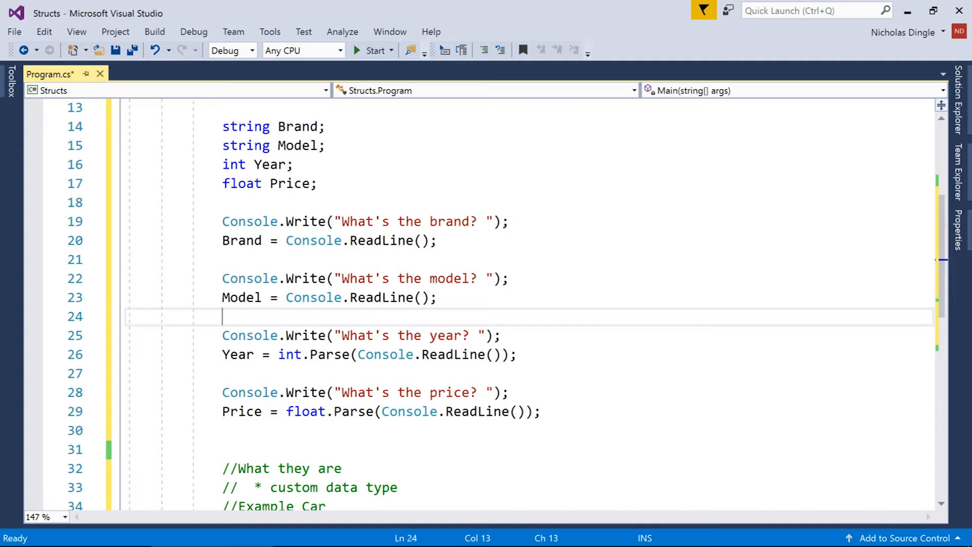
left_click_drag(221, 127, 318, 183)
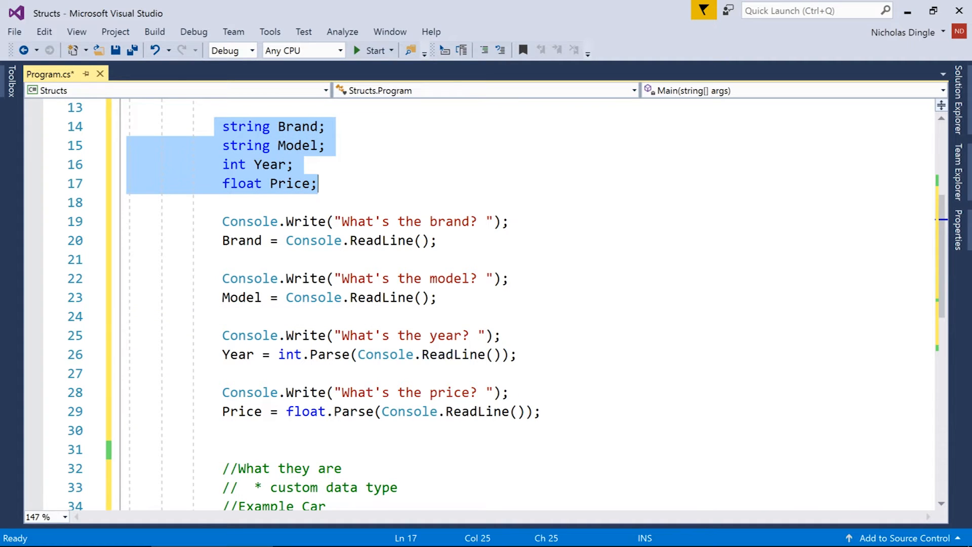
left_click(319, 184)
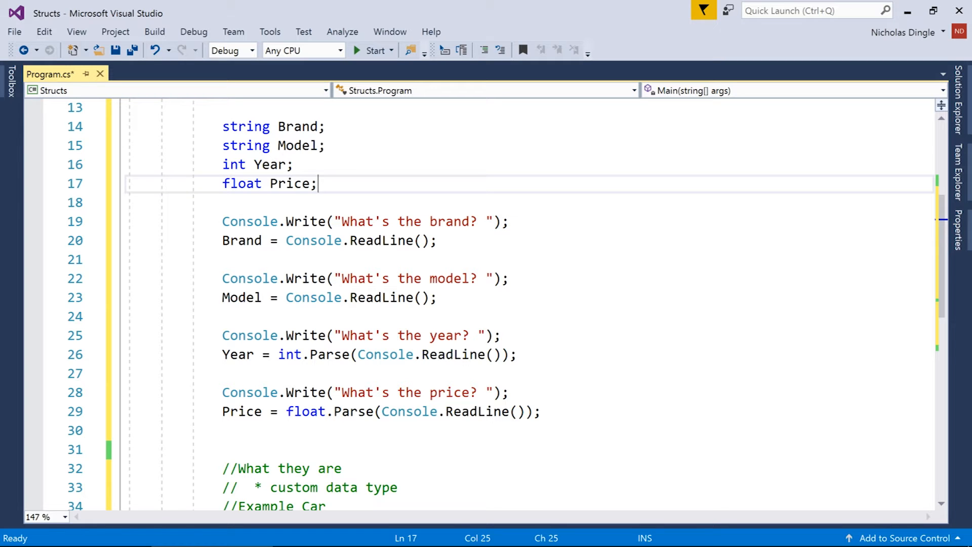
type("string Bra")
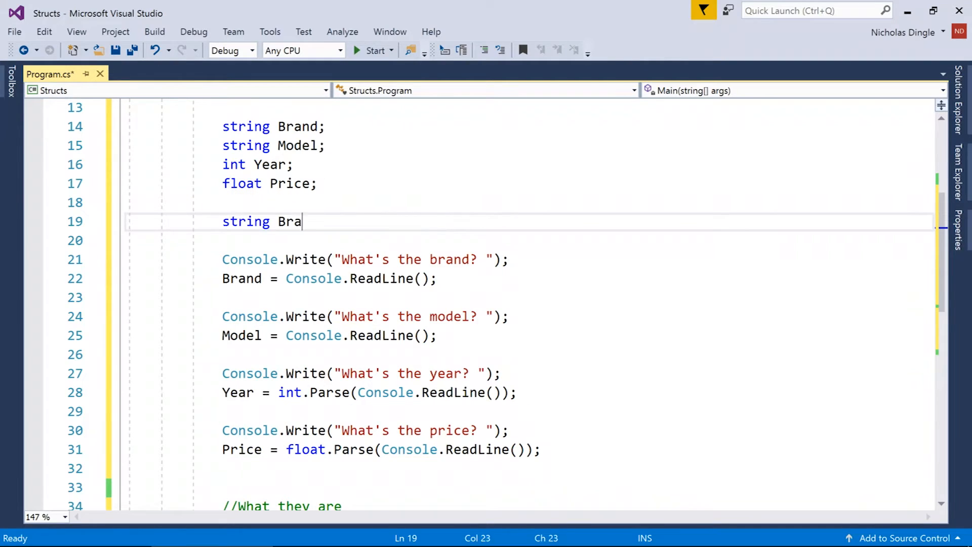
type("nd2")
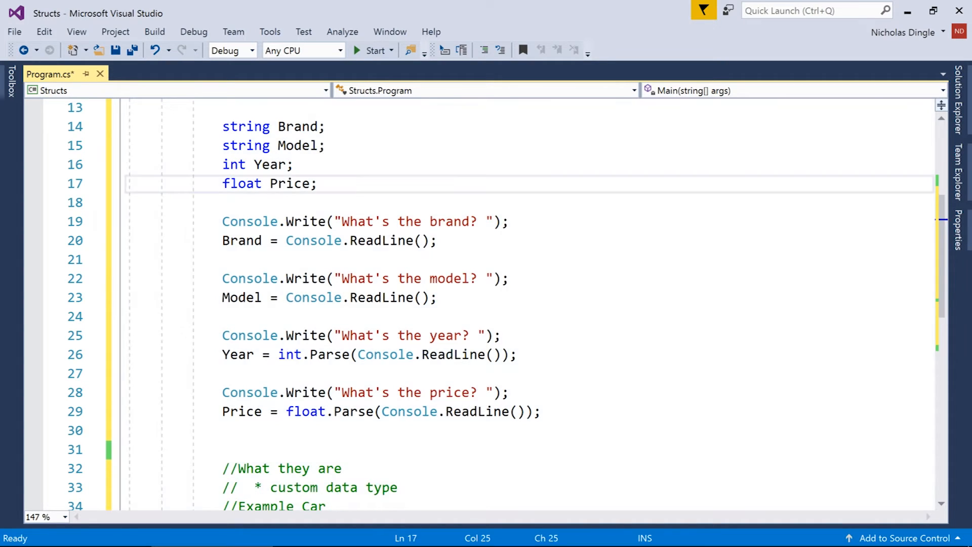
mouse_move(245, 145)
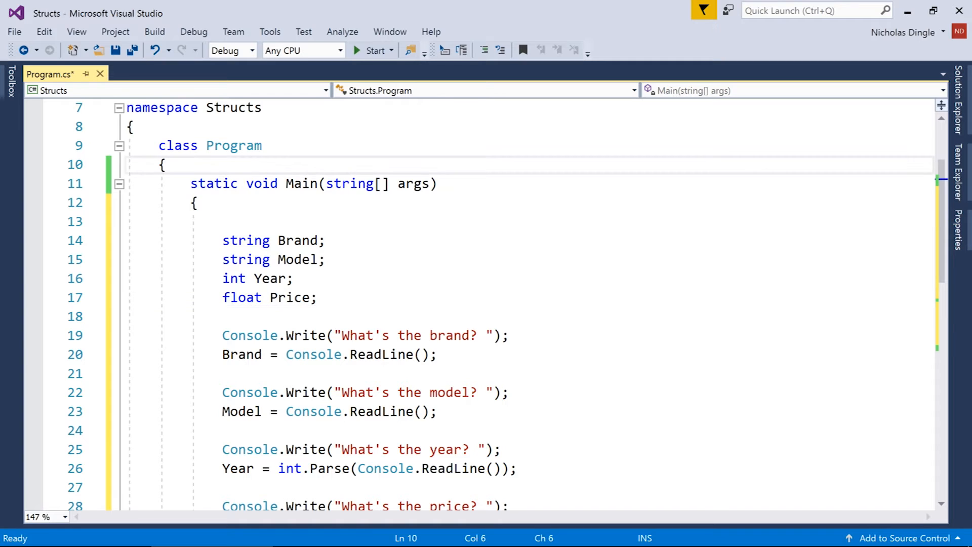
Step: Create struct Car with braces above Main and move the four declarations into it
left_click(162, 164)
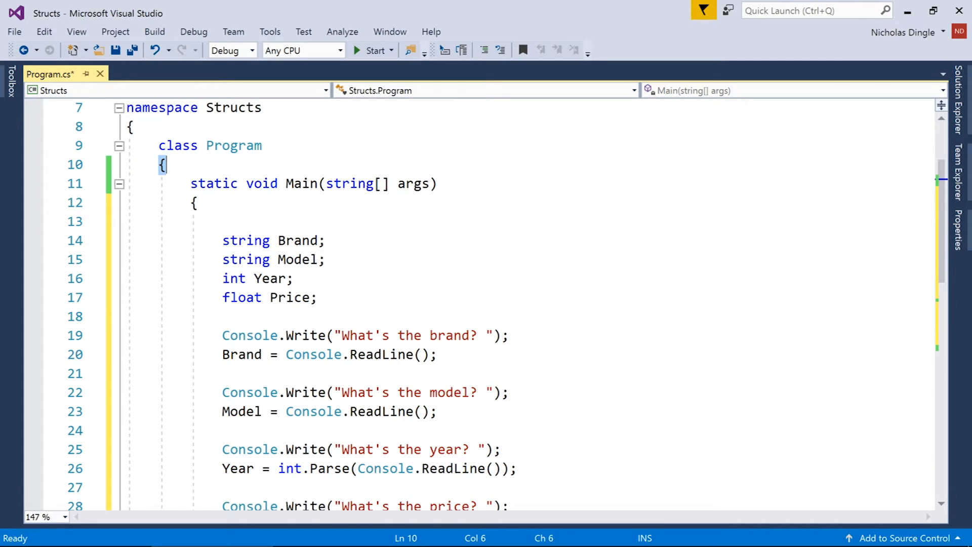
key("enter")
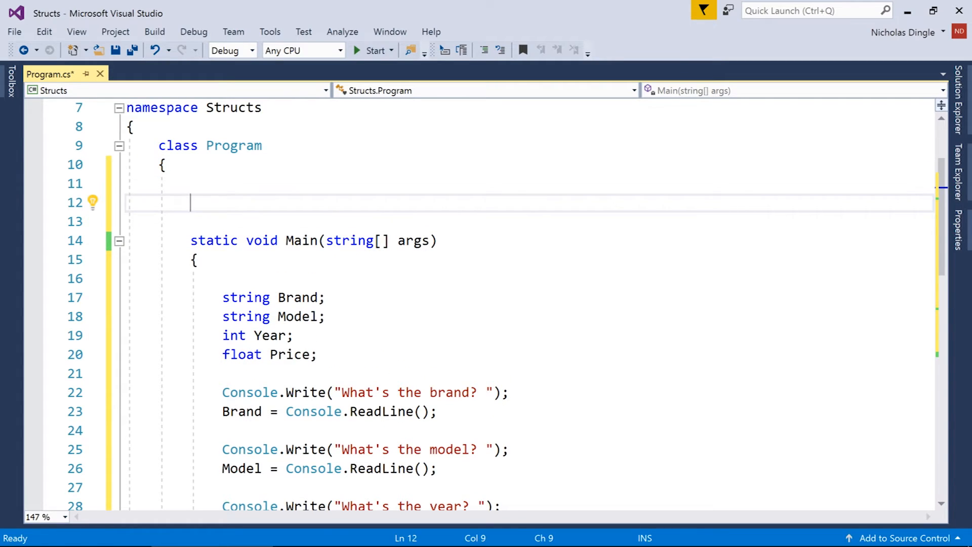
type("struct")
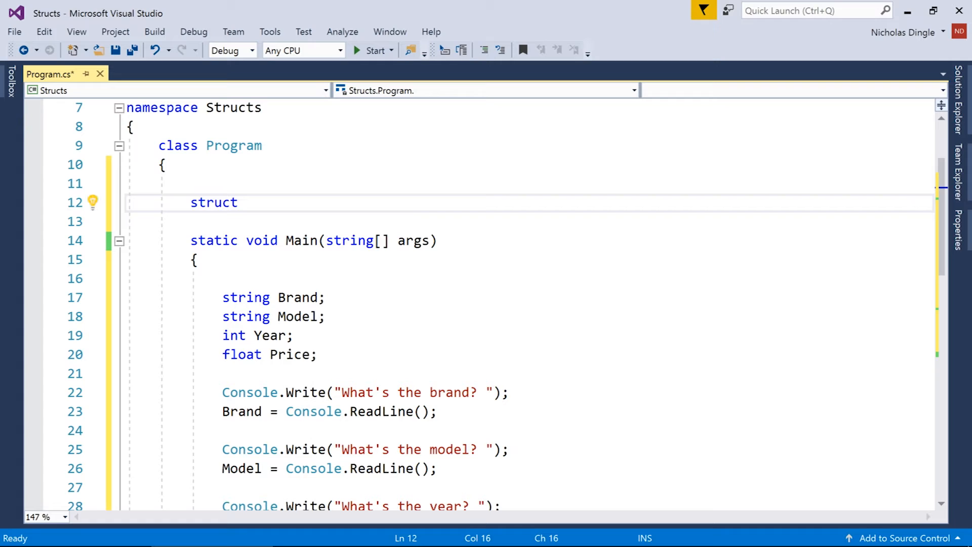
type("Car")
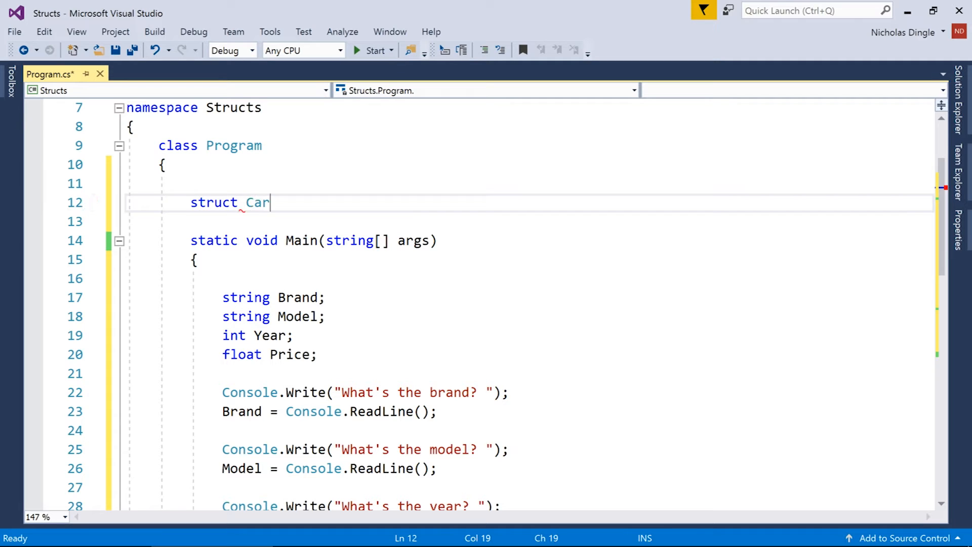
type("{ }")
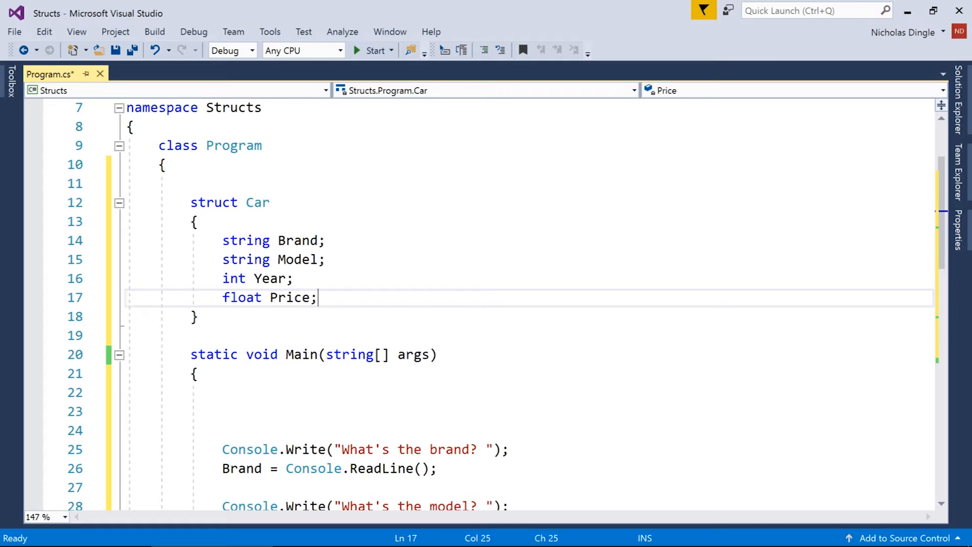
Step: Prefix the Brand, Model, Year and Price fields with the public keyword
type("publ")
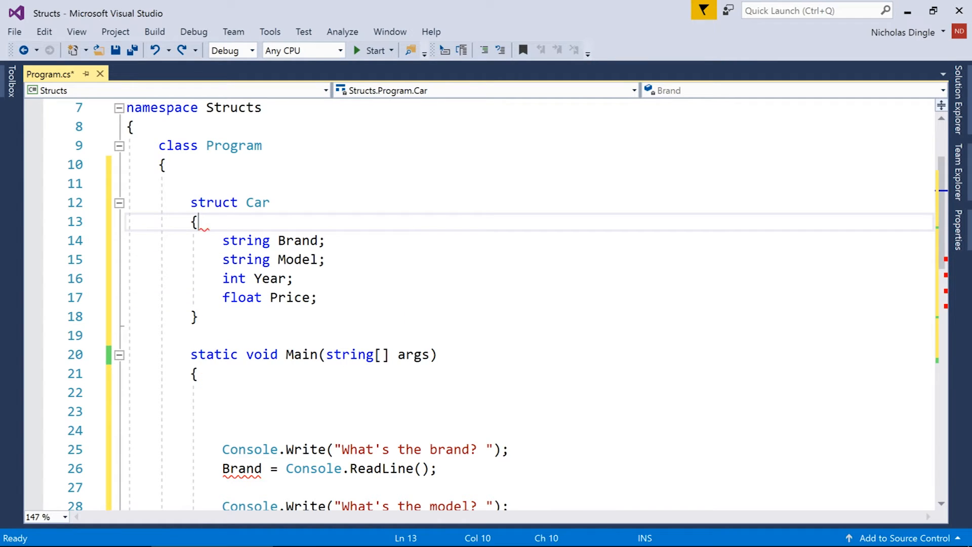
type("public")
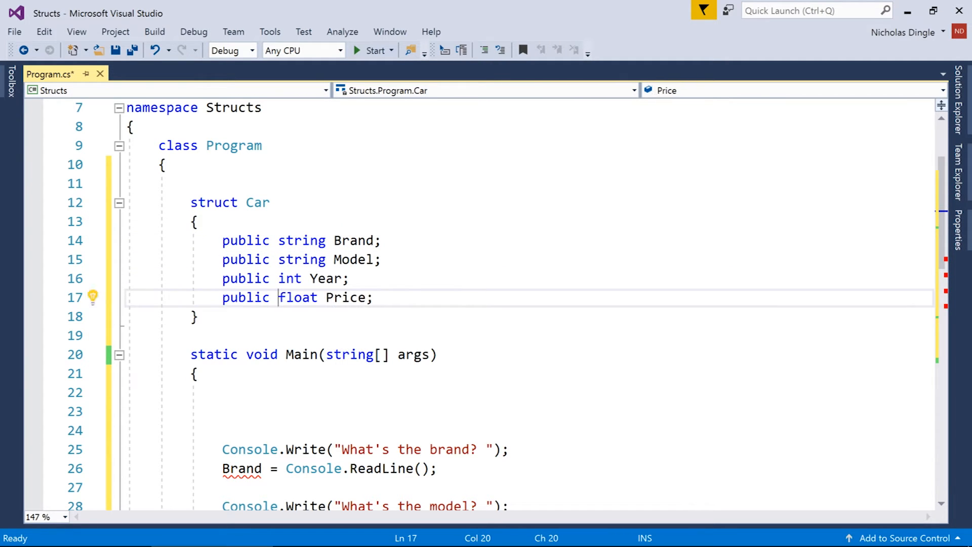
left_click(198, 316)
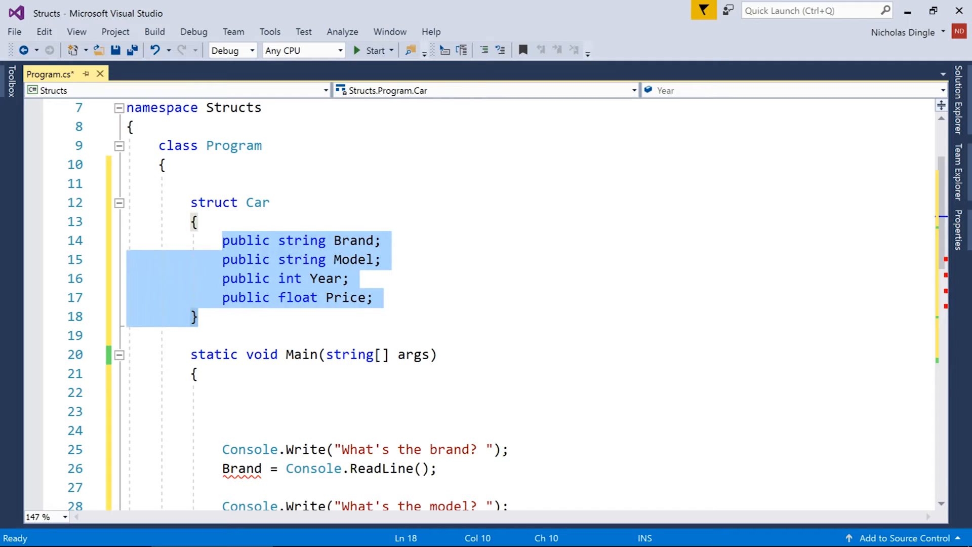
left_click(372, 298)
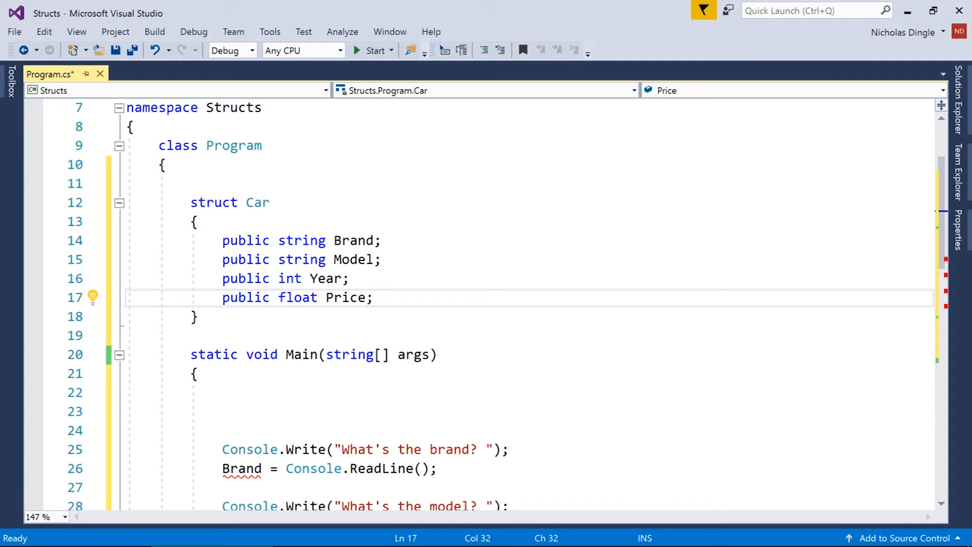
Step: Declare 'Car car1;' on the first line inside Main
scroll("down", 3)
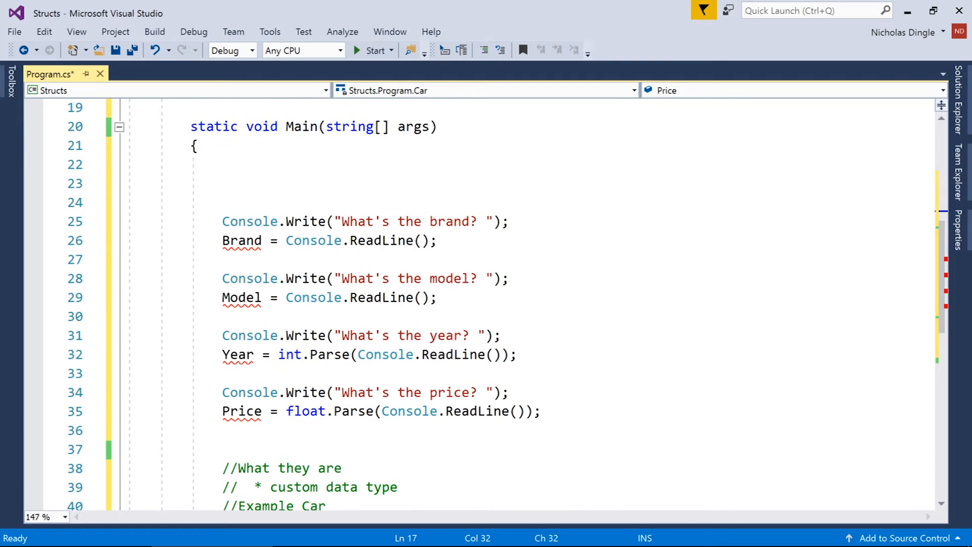
scroll("up", 3)
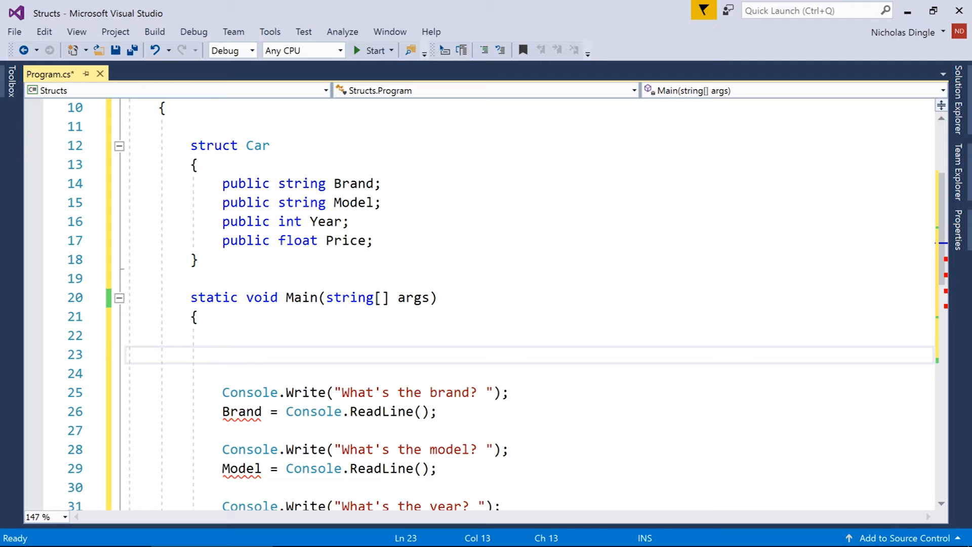
left_click(222, 354)
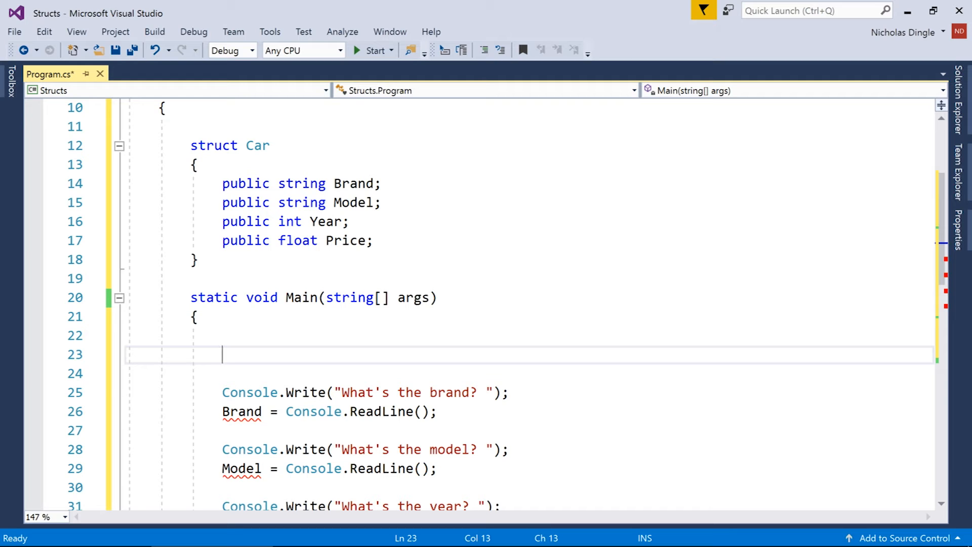
type("Car")
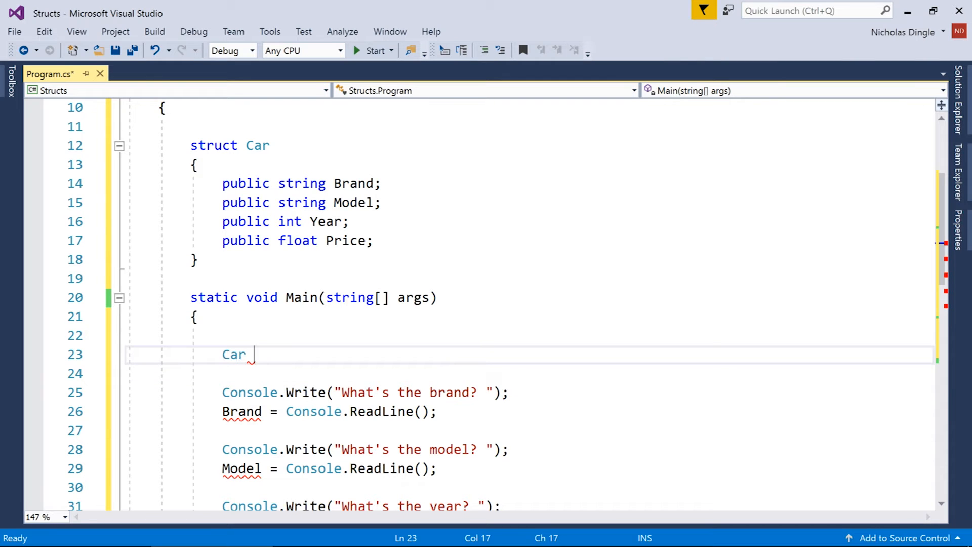
type("car1;")
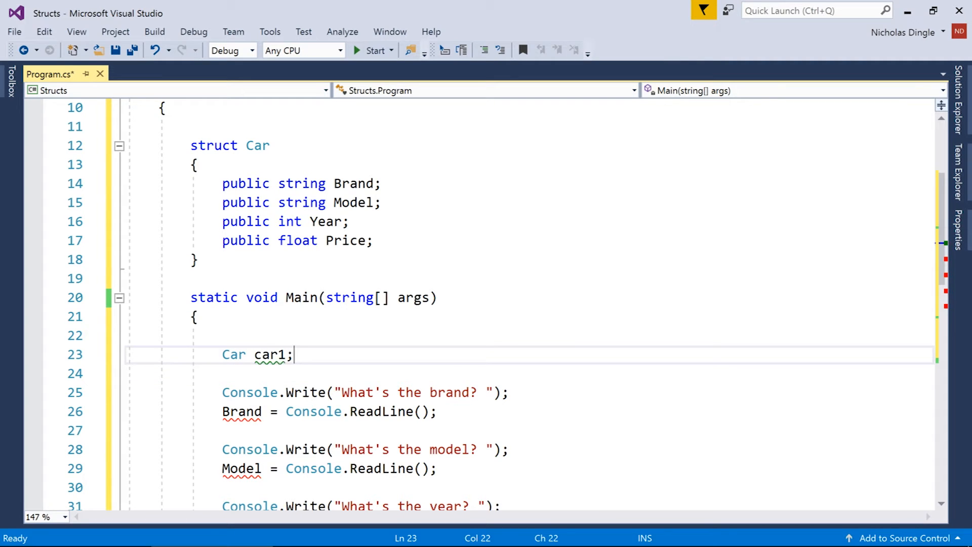
scroll("down", 3)
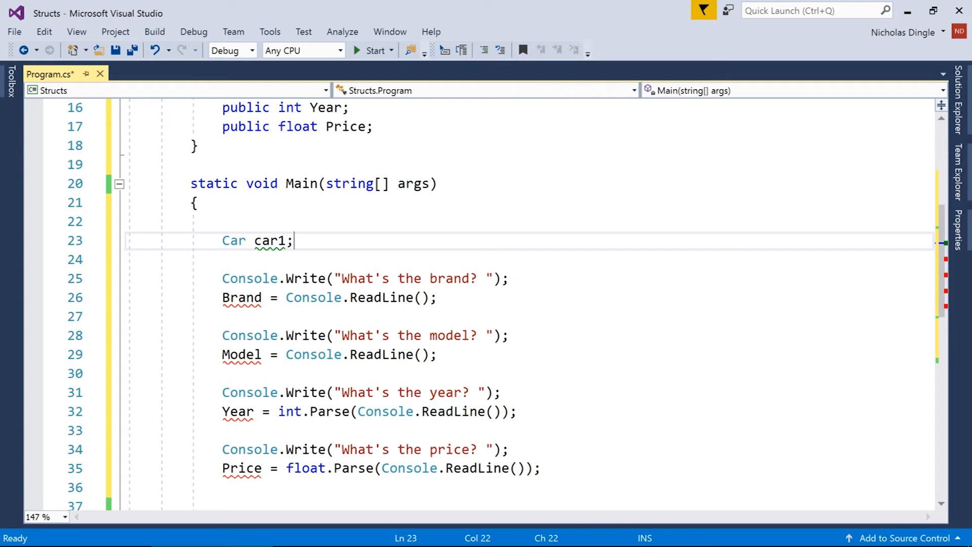
Step: Assign inputs to car1.Brand, car1.Model, car1.Year and car1.Price, checking car1's references
type("car1.")
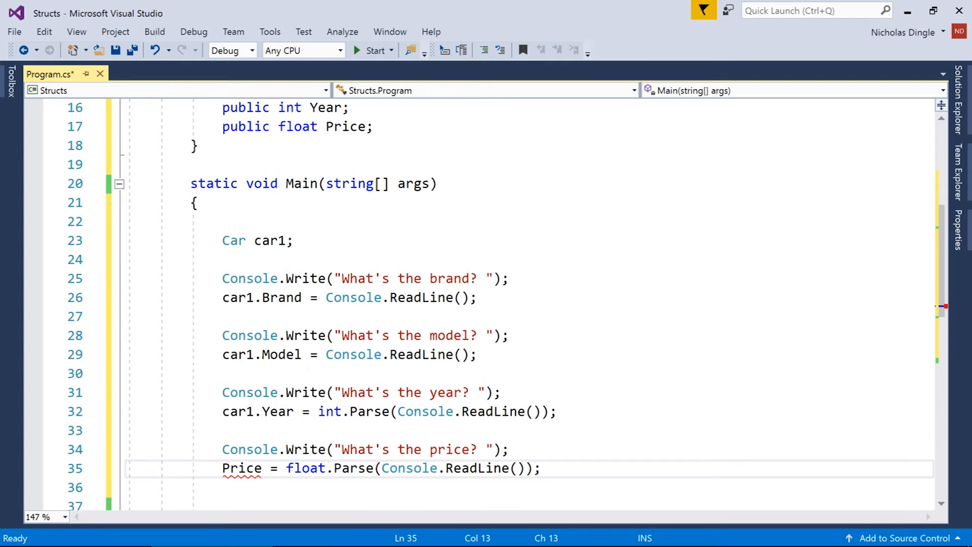
type("car1.")
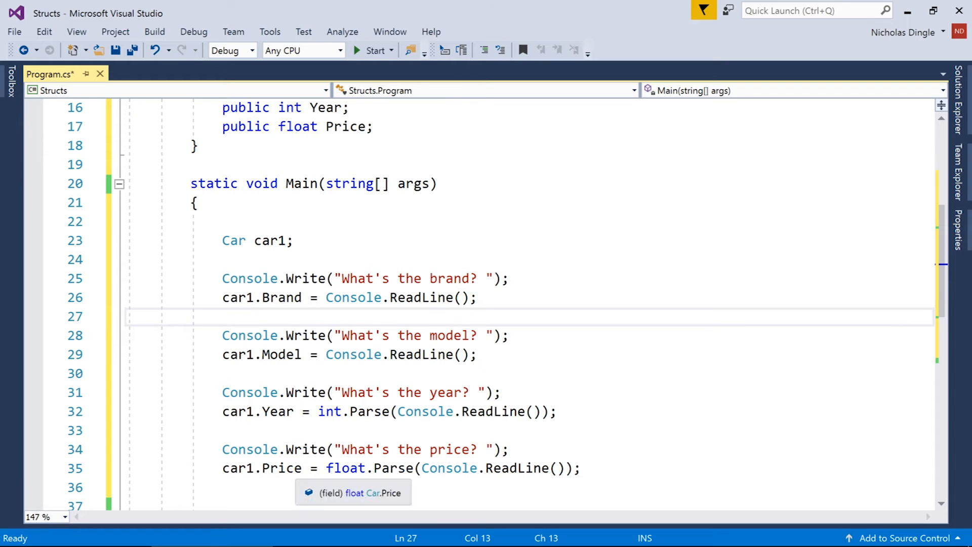
double_click(270, 241)
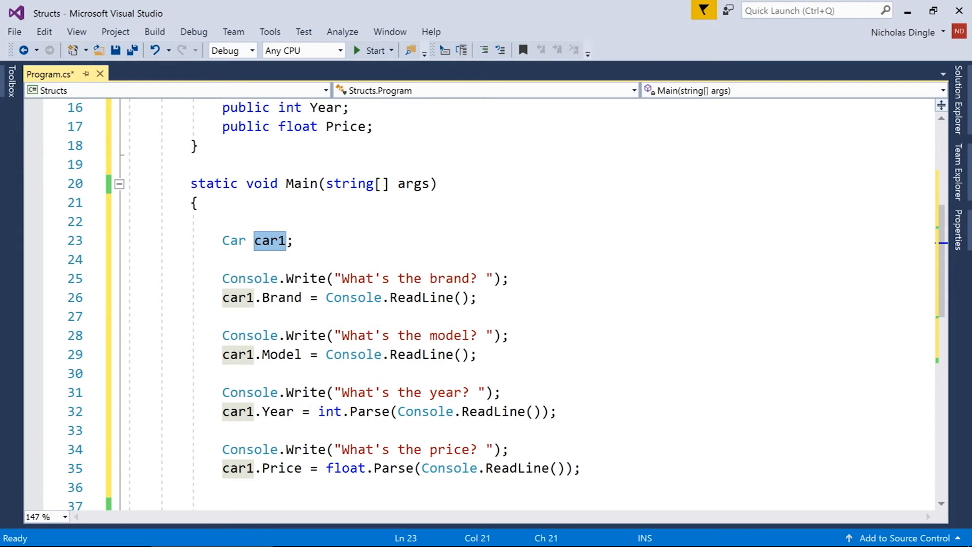
left_click(287, 241)
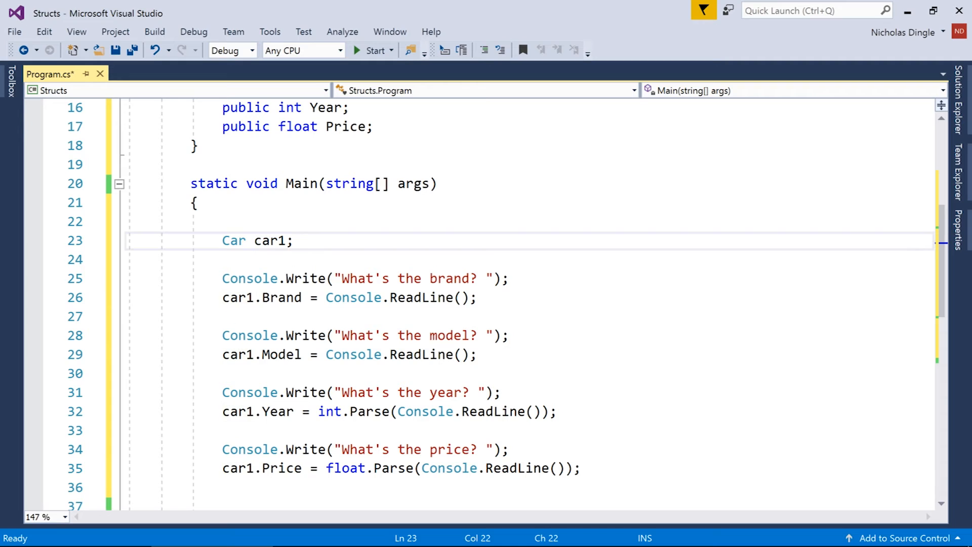
type("Car c")
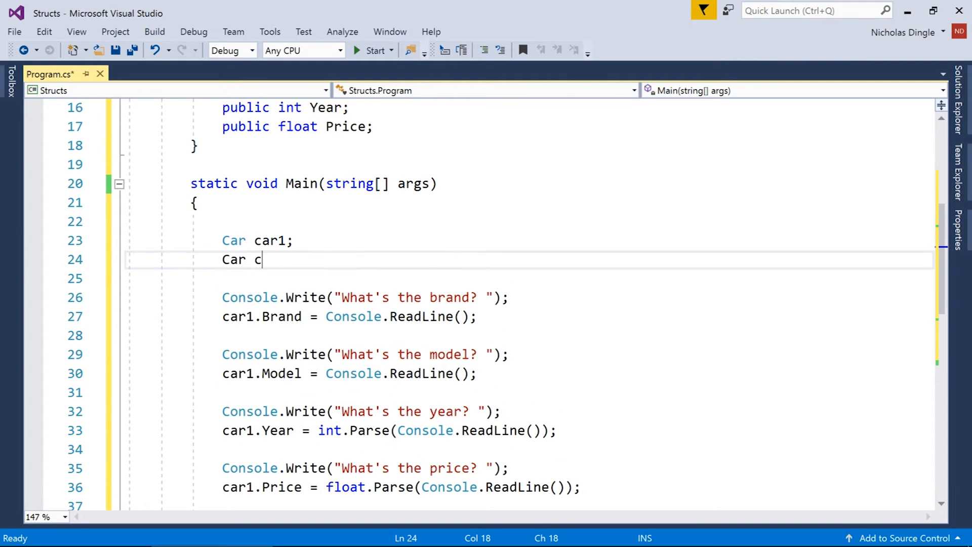
type("ar2;")
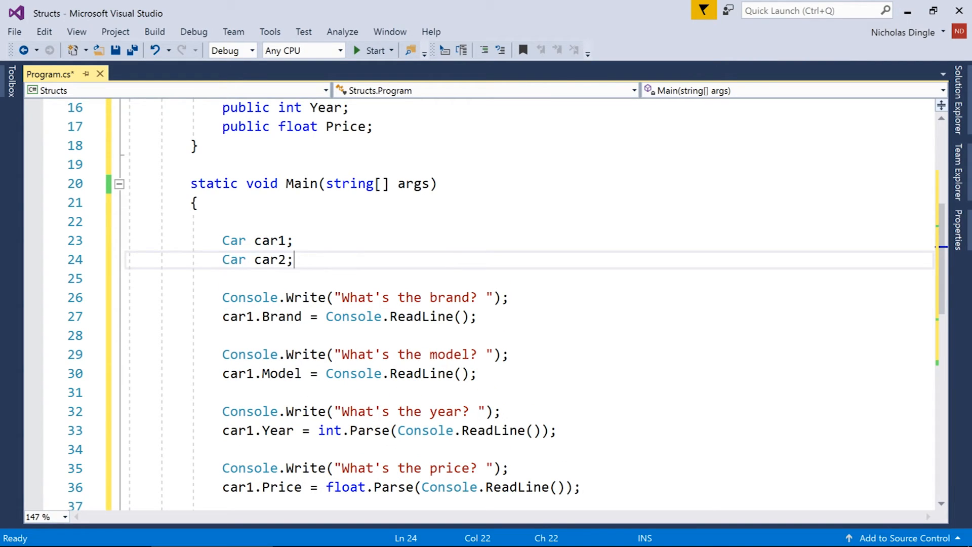
type("Car car")
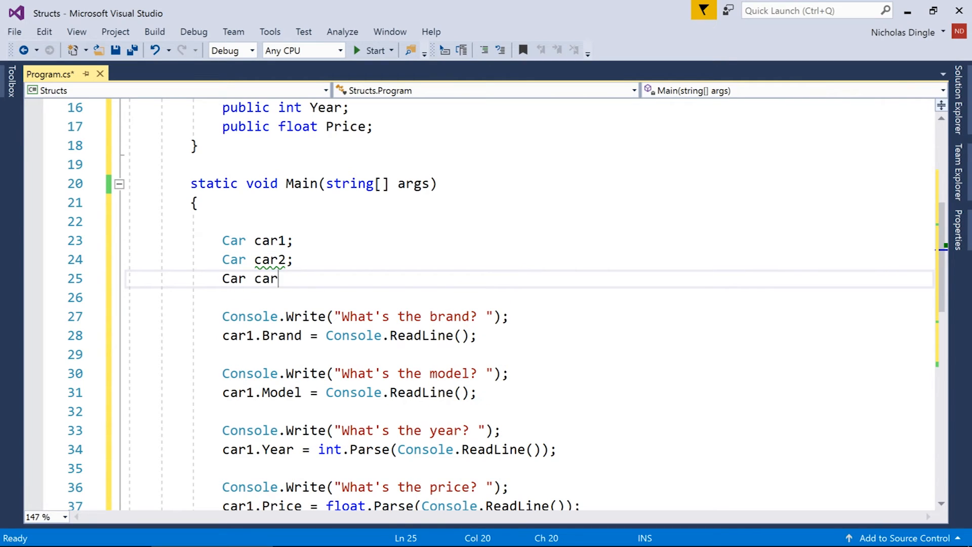
type("3;")
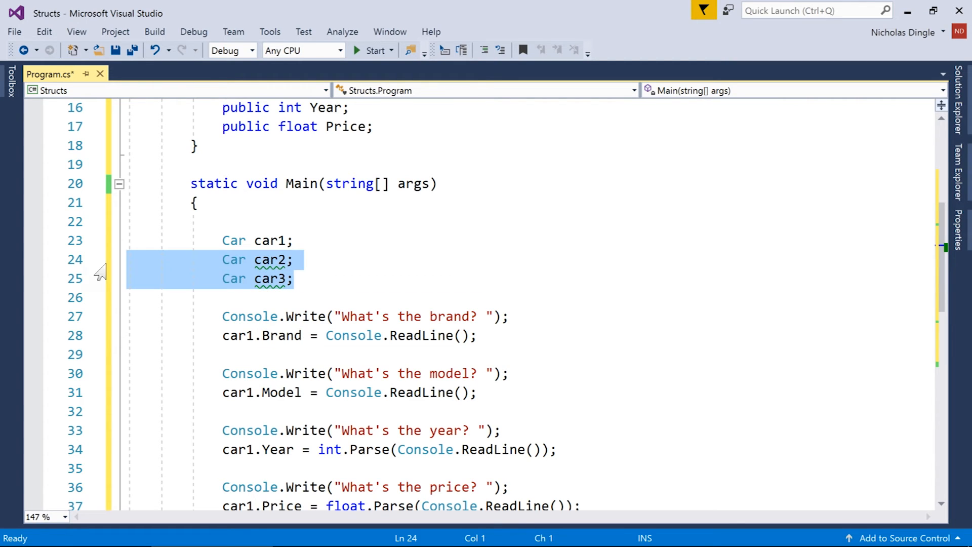
key("Delete")
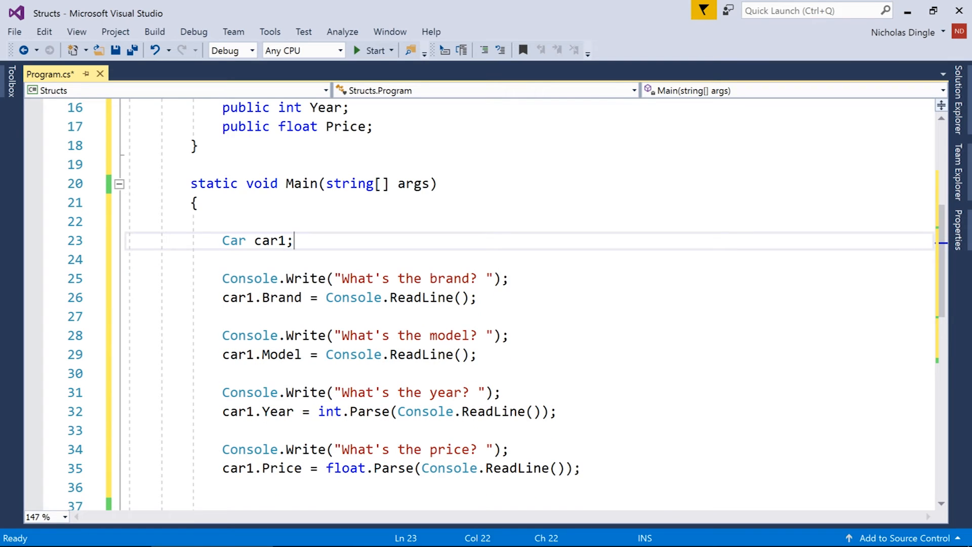
Step: Review the Car fields and car1 usages, then open blank lines below the Car struct
scroll("up", 3)
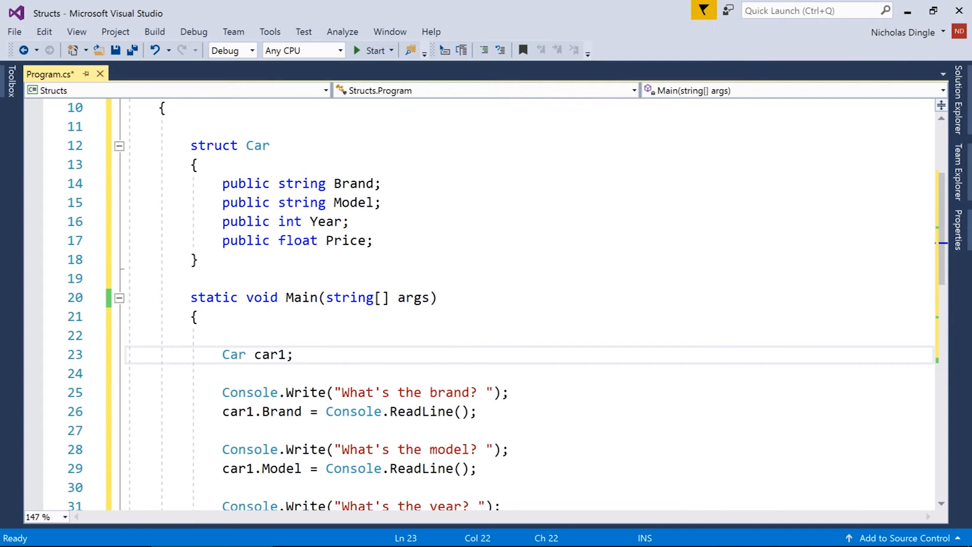
left_click(223, 183)
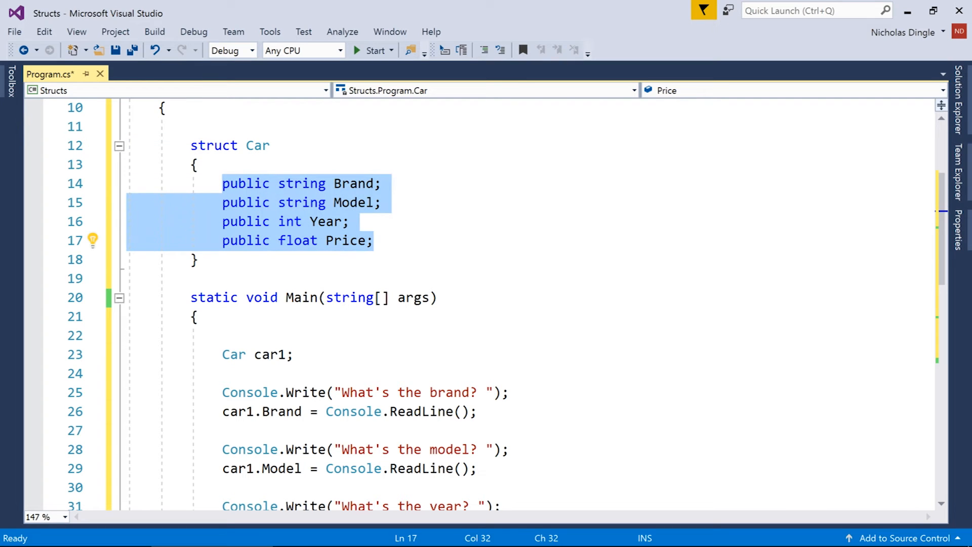
scroll("down", 3)
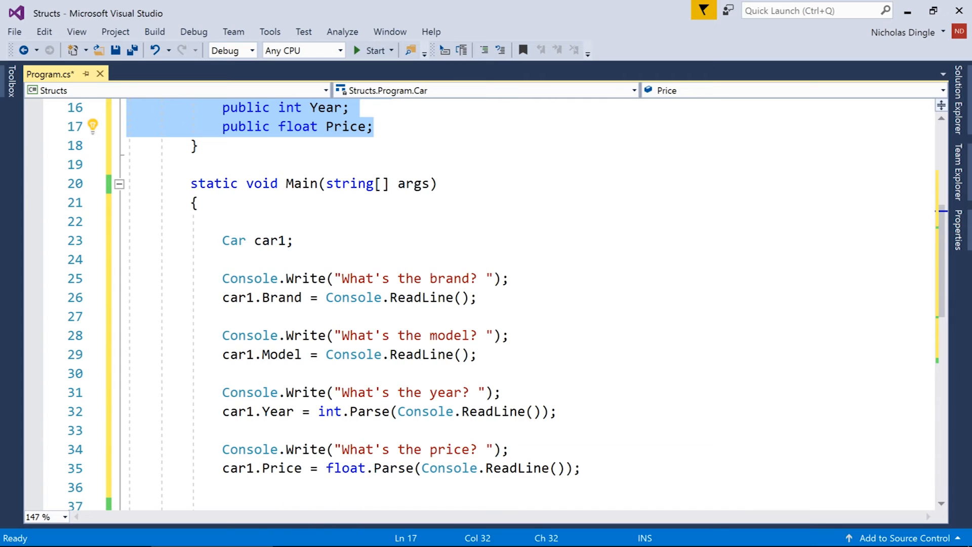
double_click(269, 241)
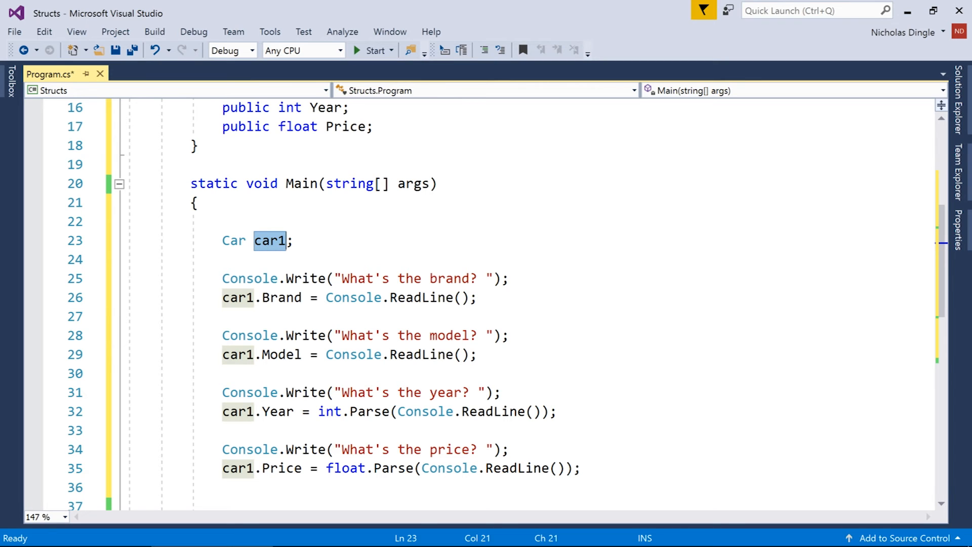
left_click(287, 335)
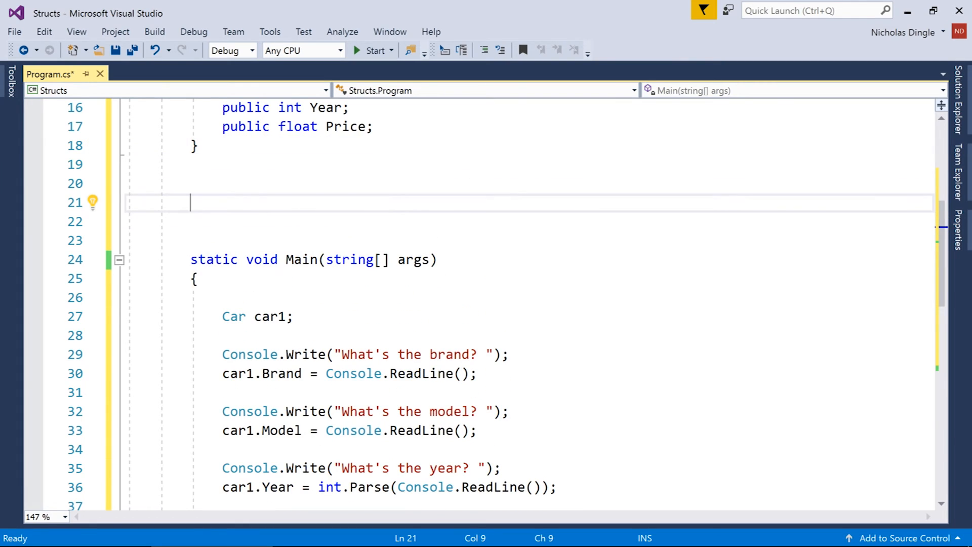
Step: Create struct Employee with public string Firstname and Lastname fields
type("s")
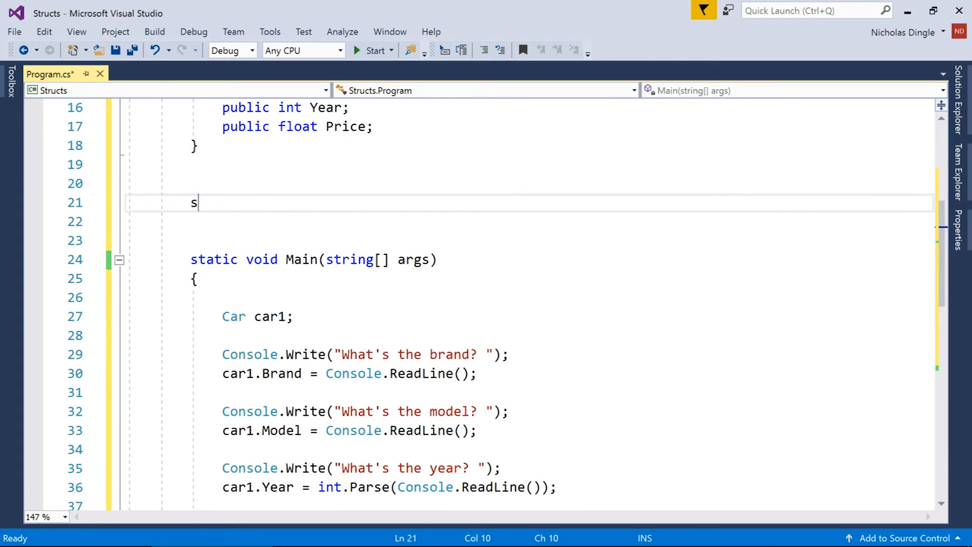
type("truct")
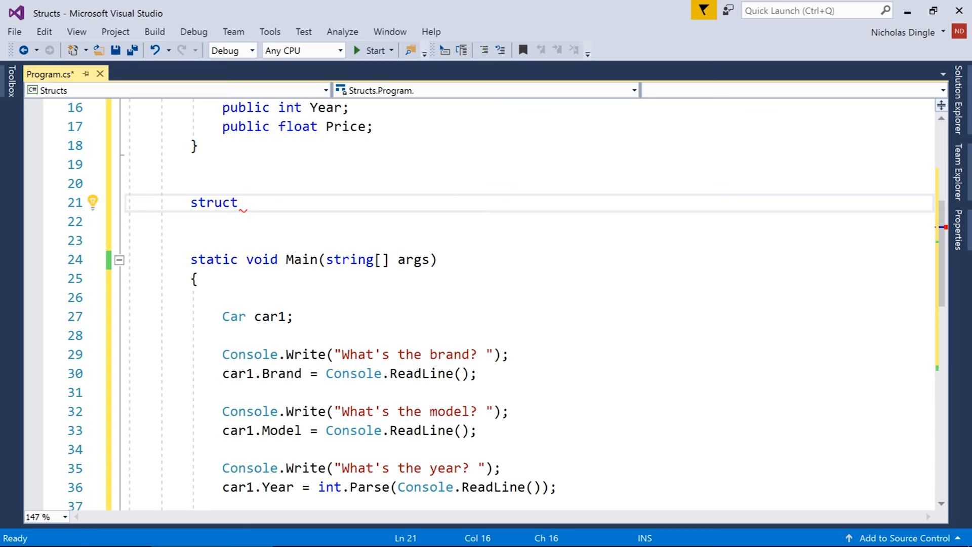
type("Employee")
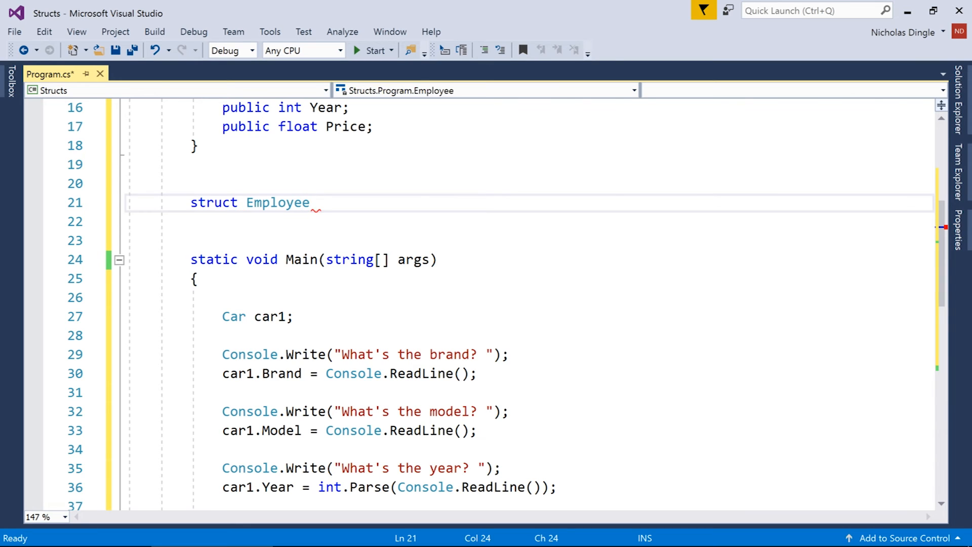
key("enter")
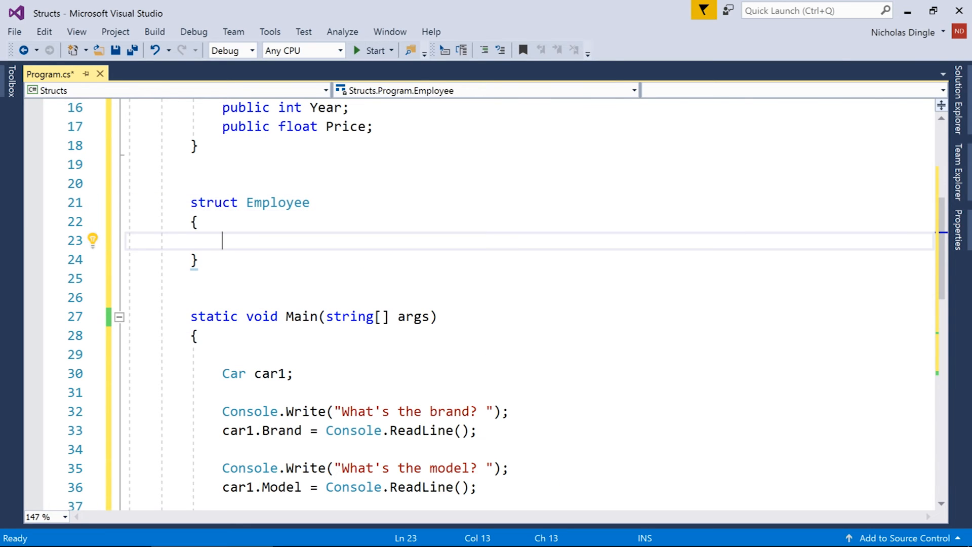
type("public")
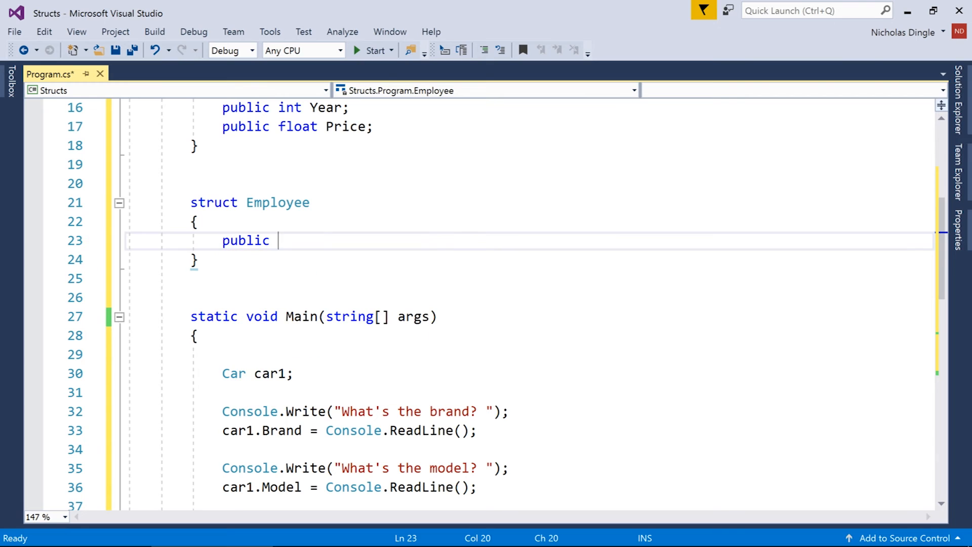
type("string")
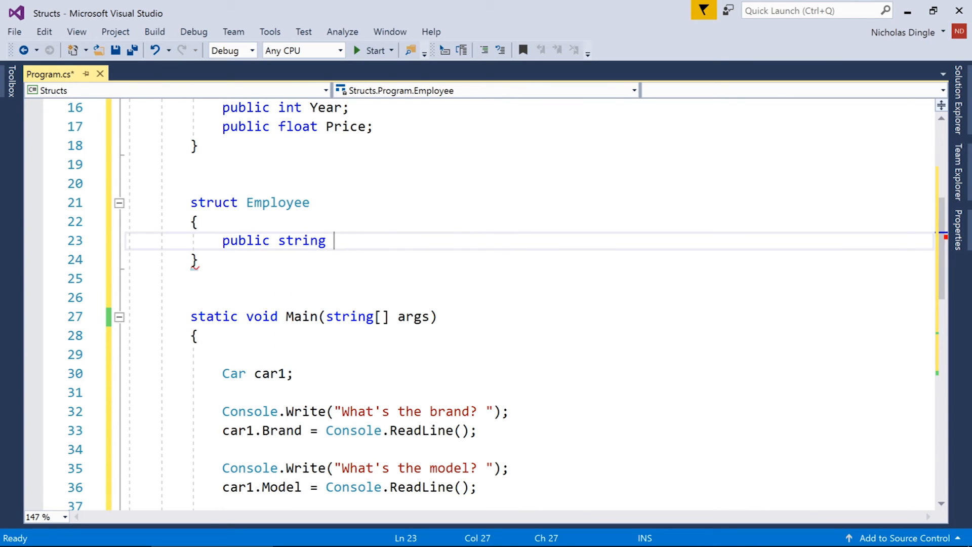
type("Firstname;")
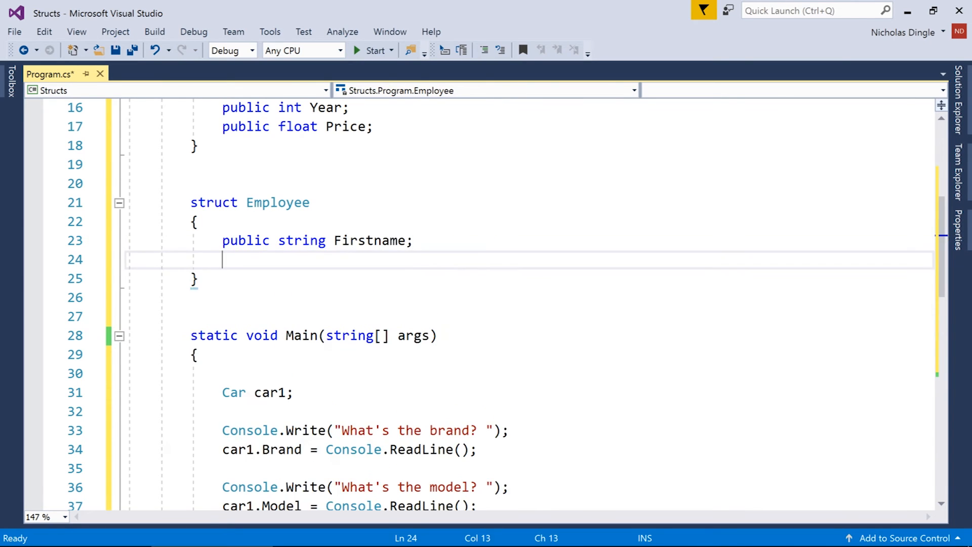
type("public string Lastna")
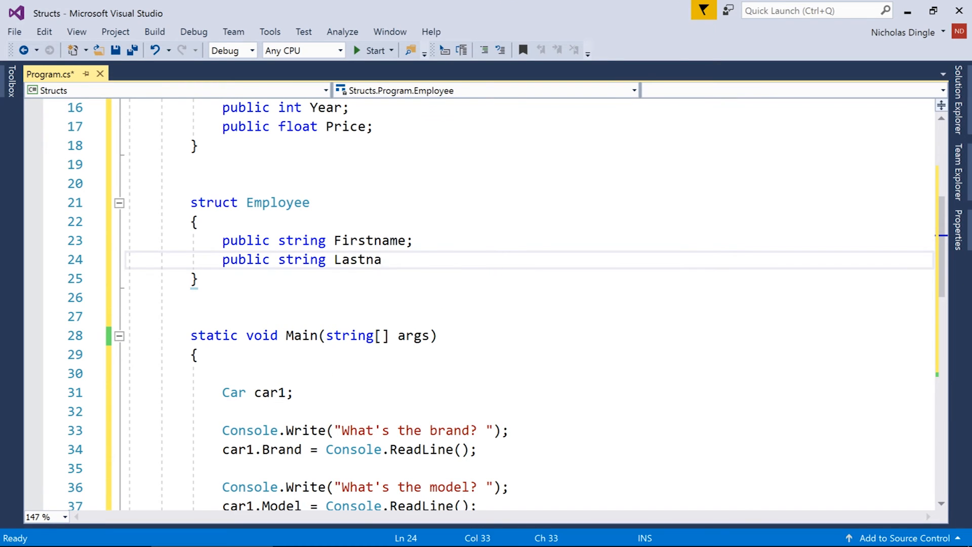
type("me;")
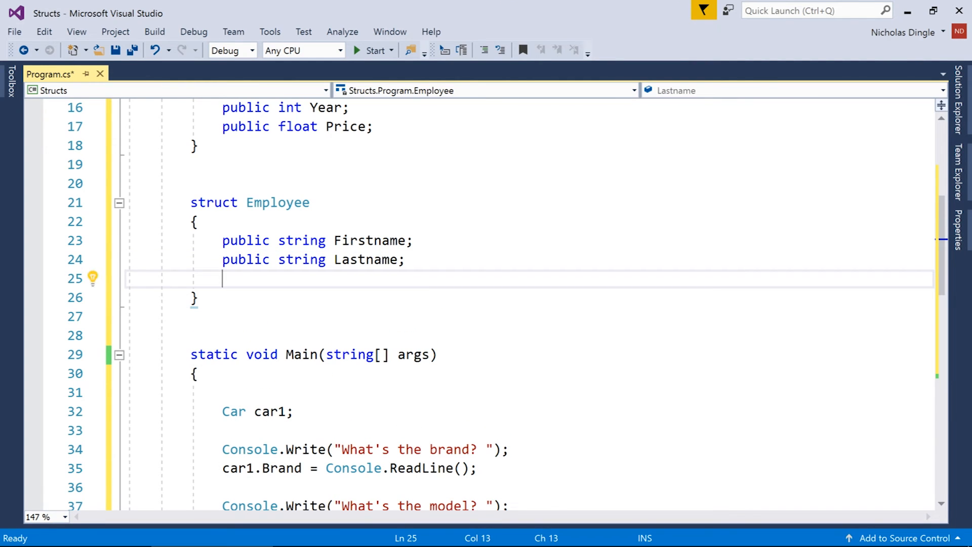
Step: Add public float HourlyWage and public bool completedTraining to Employee
type("public float")
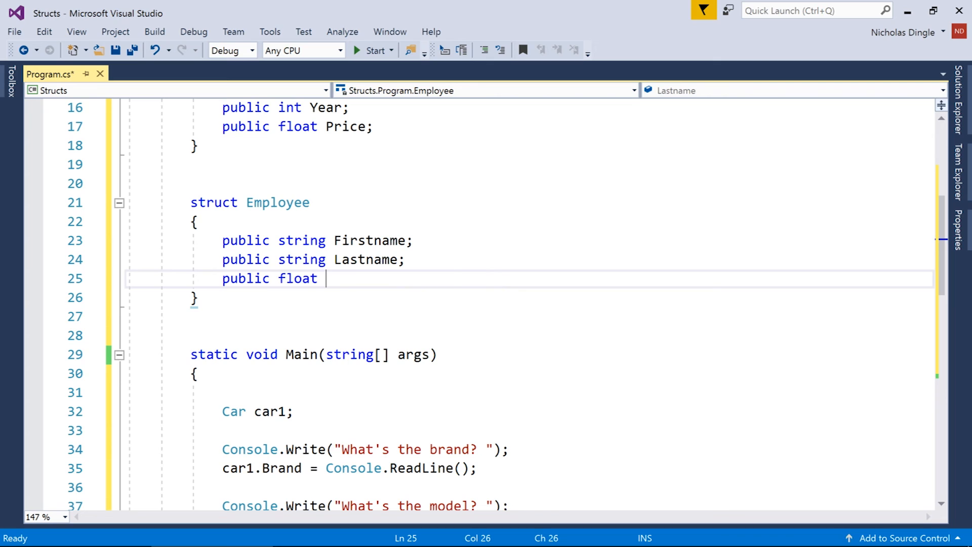
type("wage")
type("public bool")
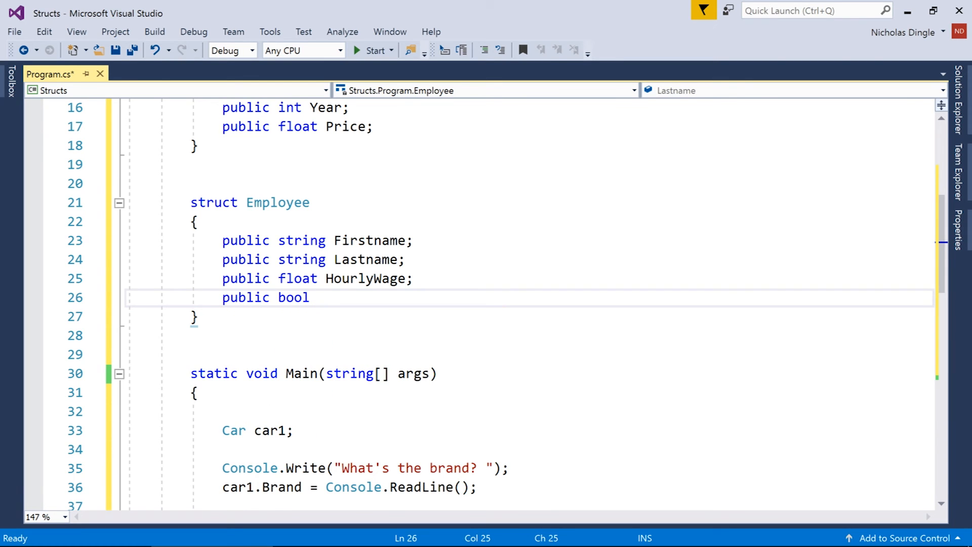
type("completedTraining")
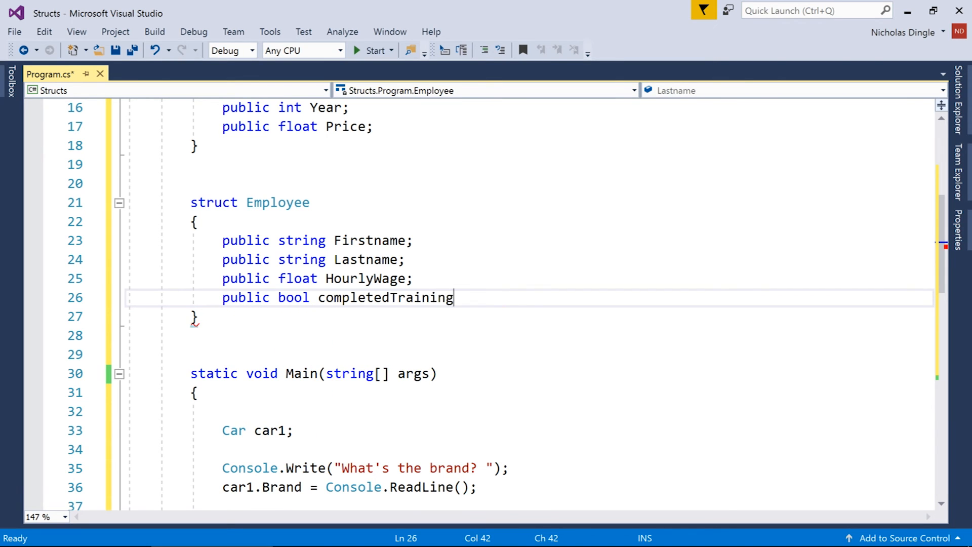
type(";")
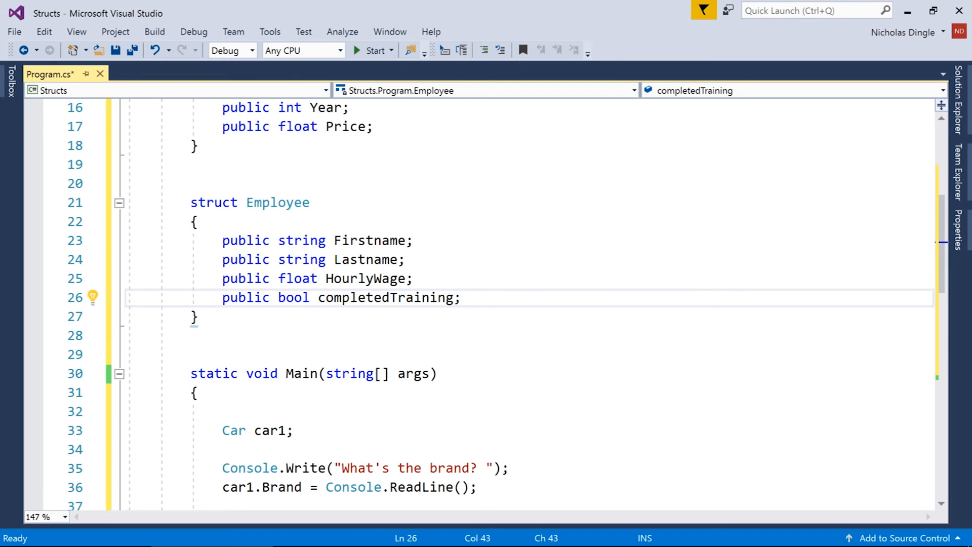
scroll("down", 3)
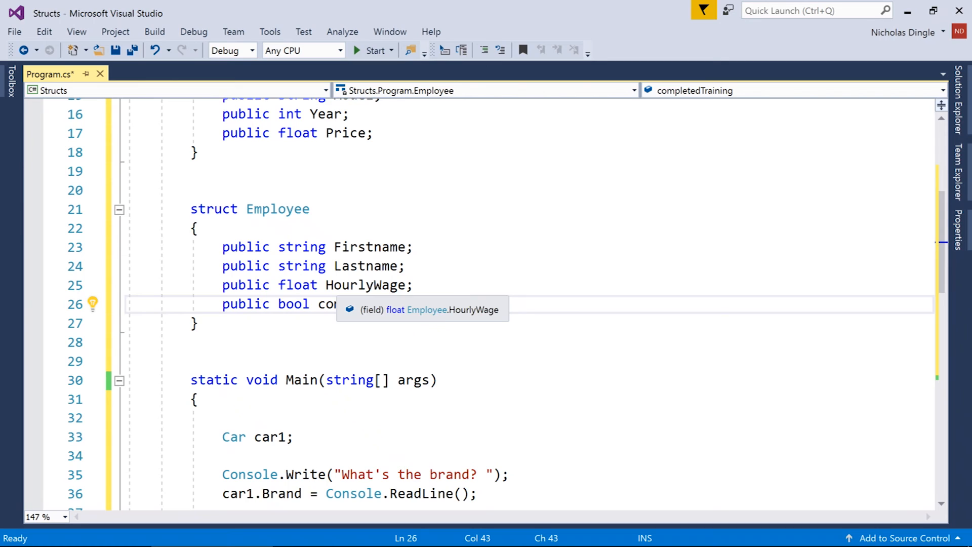
Step: Retype the bool field as CompletedTraining, then move down toward Main
type("CompletedTraining")
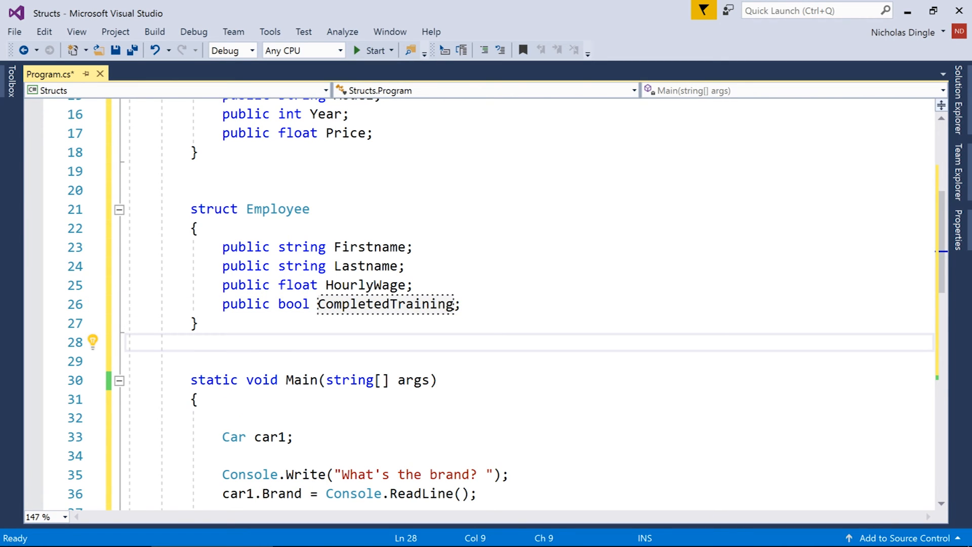
left_click(413, 285)
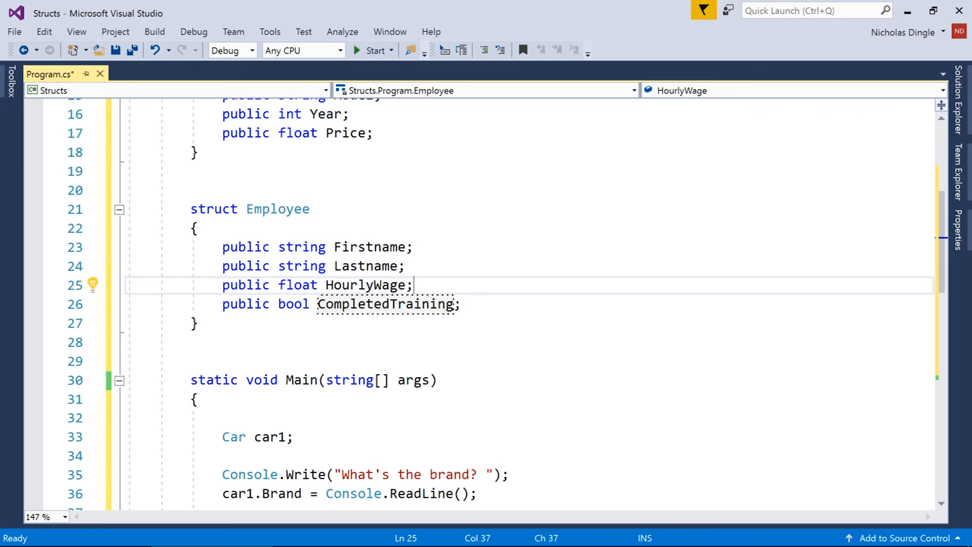
scroll("down", 3)
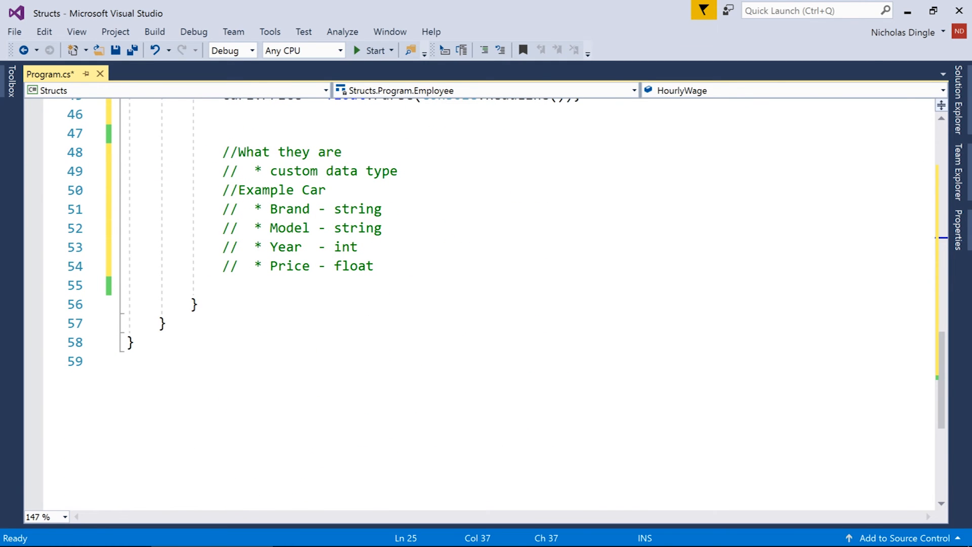
Step: Declare Employee employee1 and assign Firstname "Nicholas" and Lastname "Dingle"
key("enter")
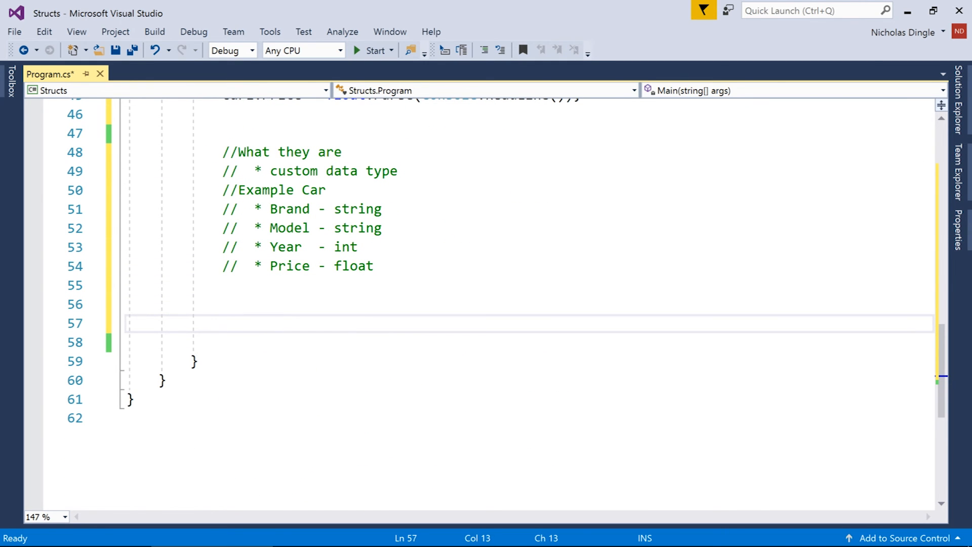
type("Employee")
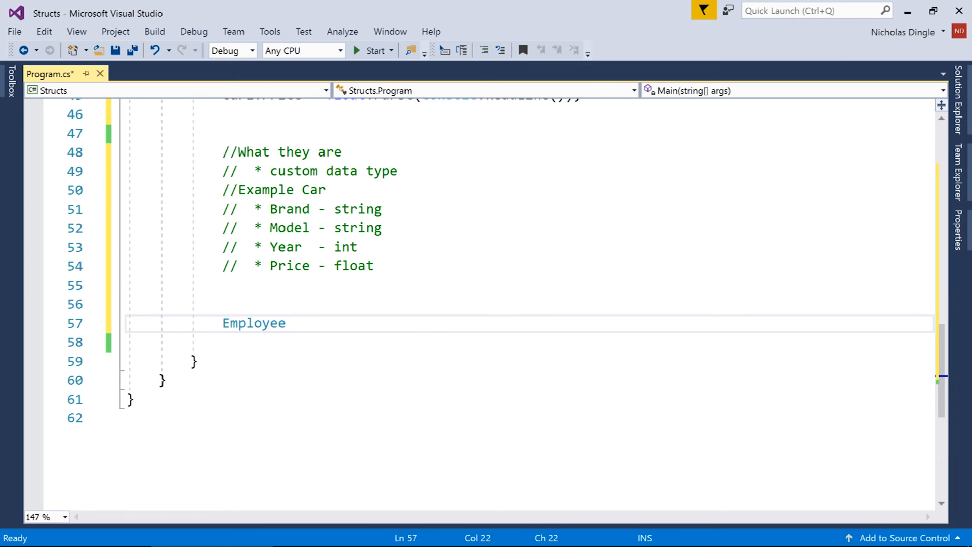
type("employee1;")
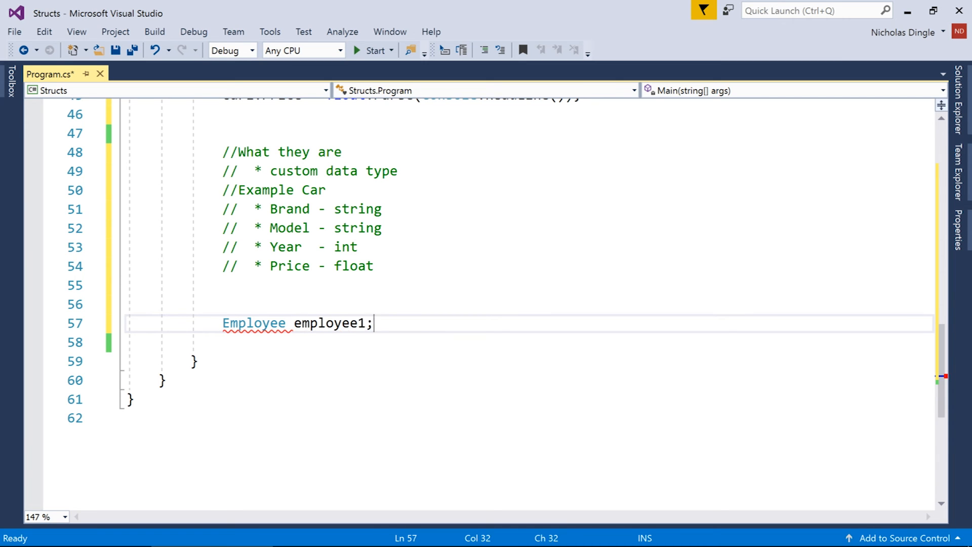
type("employee1.")
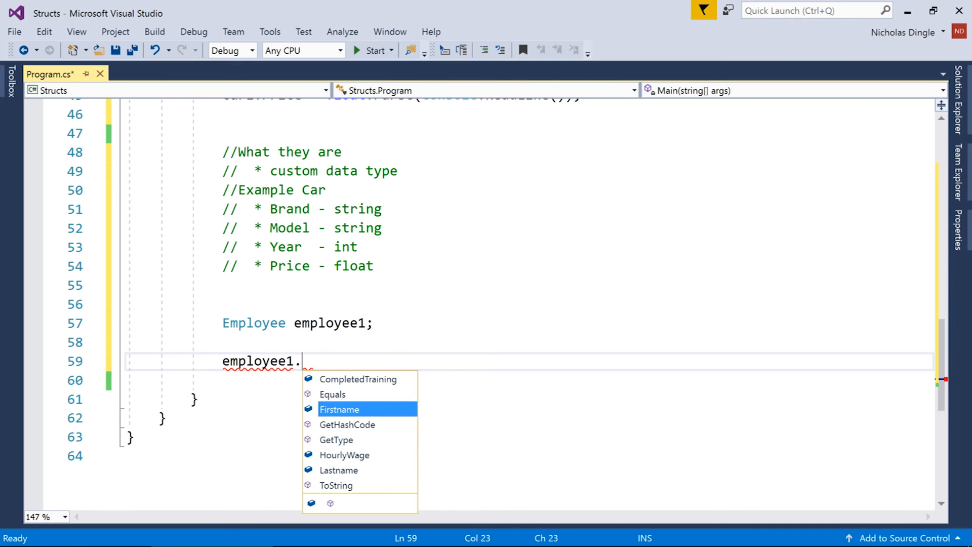
type("Firstname = \"Nicholas\";")
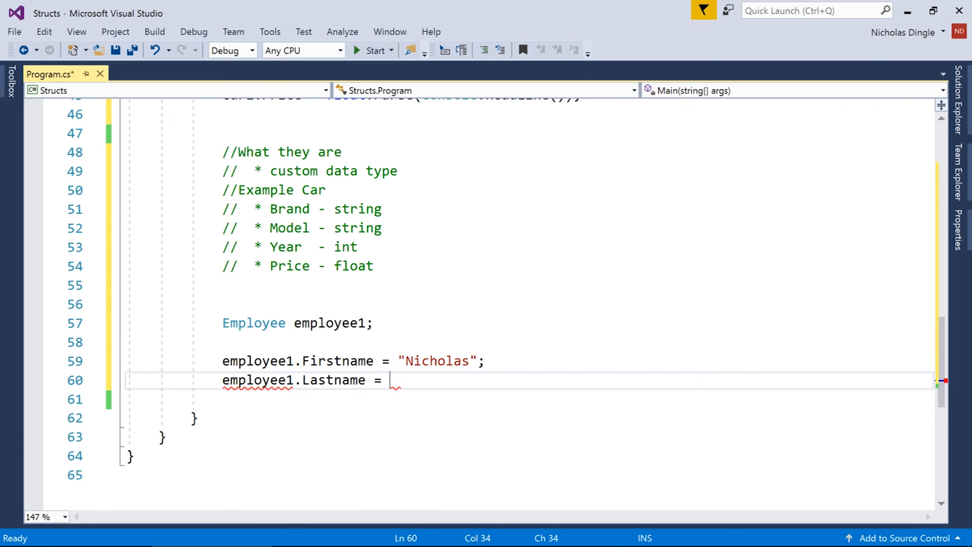
type("\"Dingle\";")
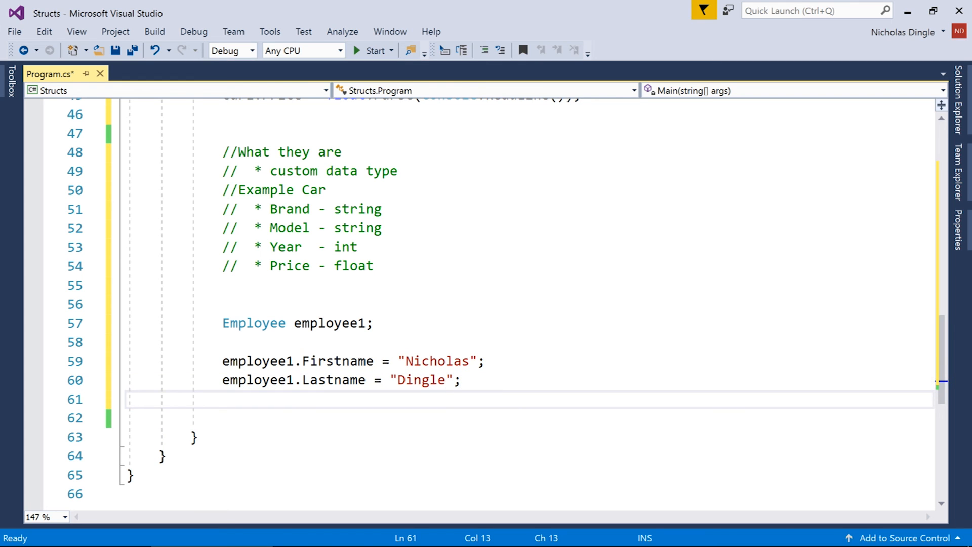
Step: Assign employee1 HourlyWage 35.7f and CompletedTraining true
type("employee1.HourlyWage =")
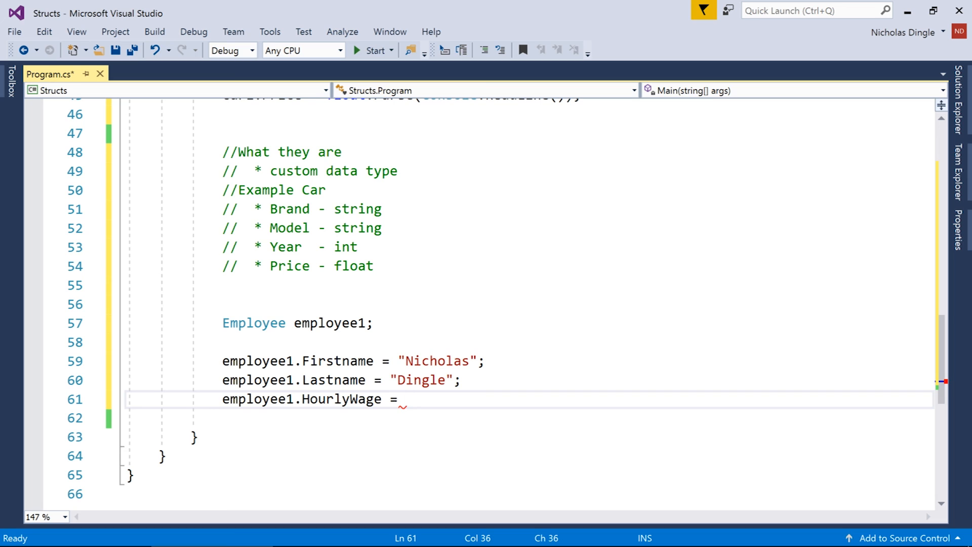
type("35.7")
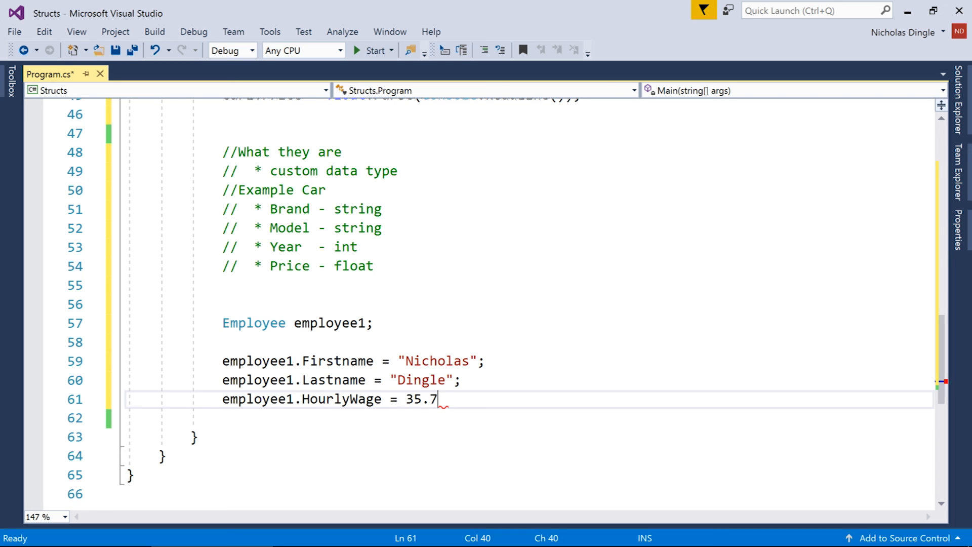
type("employee1.")
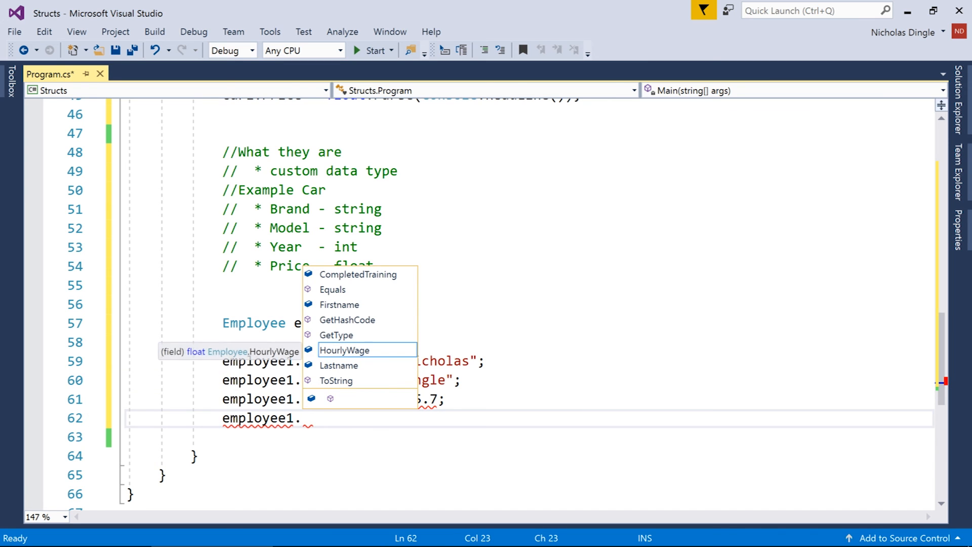
type("CompletedTraining = tru")
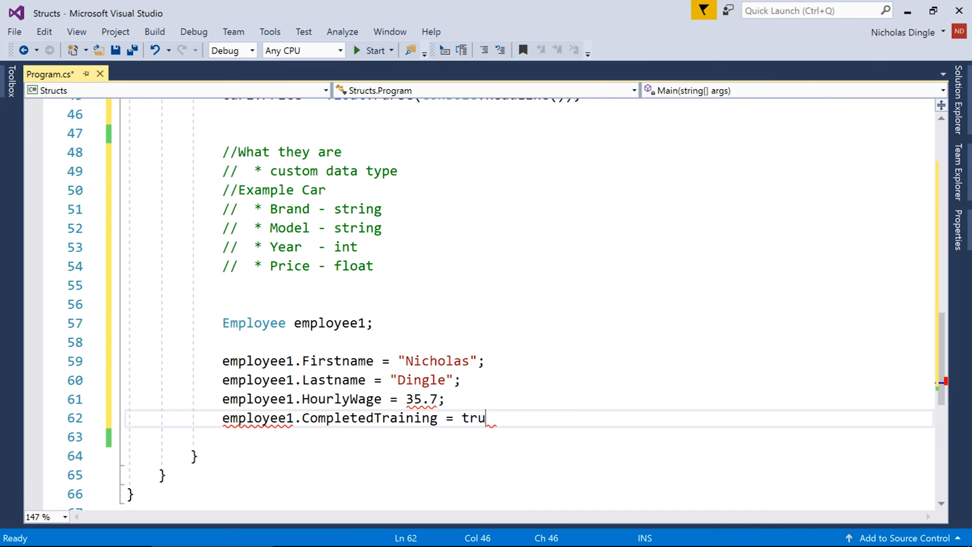
type("e;")
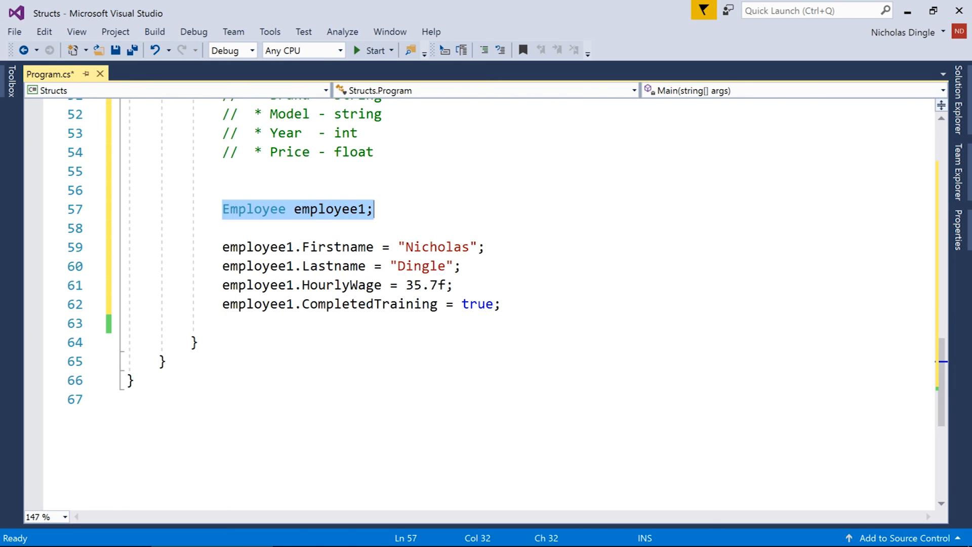
Step: Save Program.cs with the new employee1 code via Ctrl+S
left_click(222, 247)
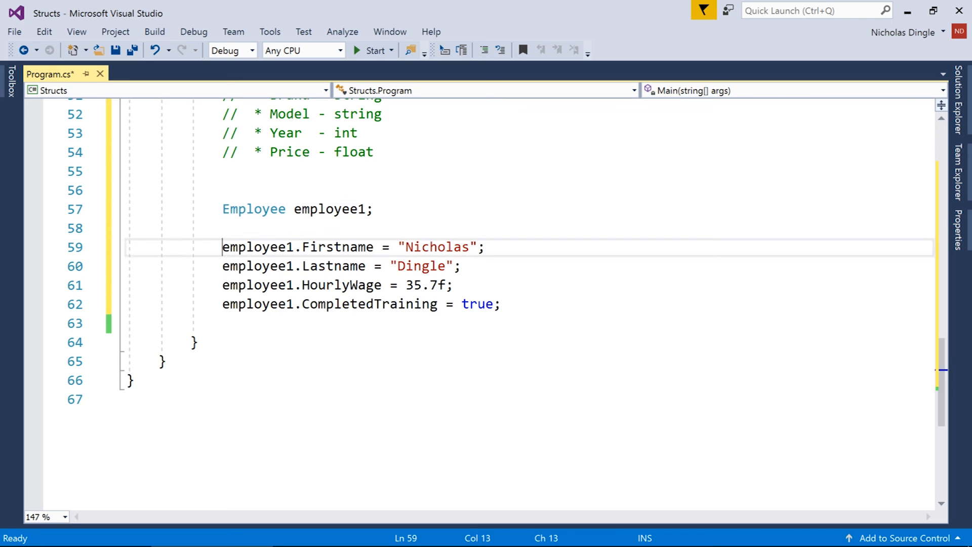
left_click(499, 304)
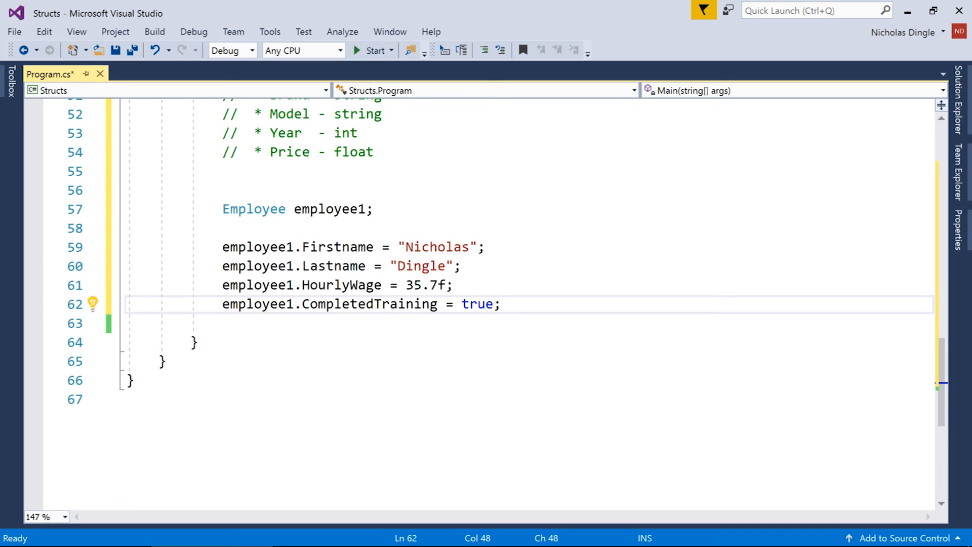
key("ctrl+s")
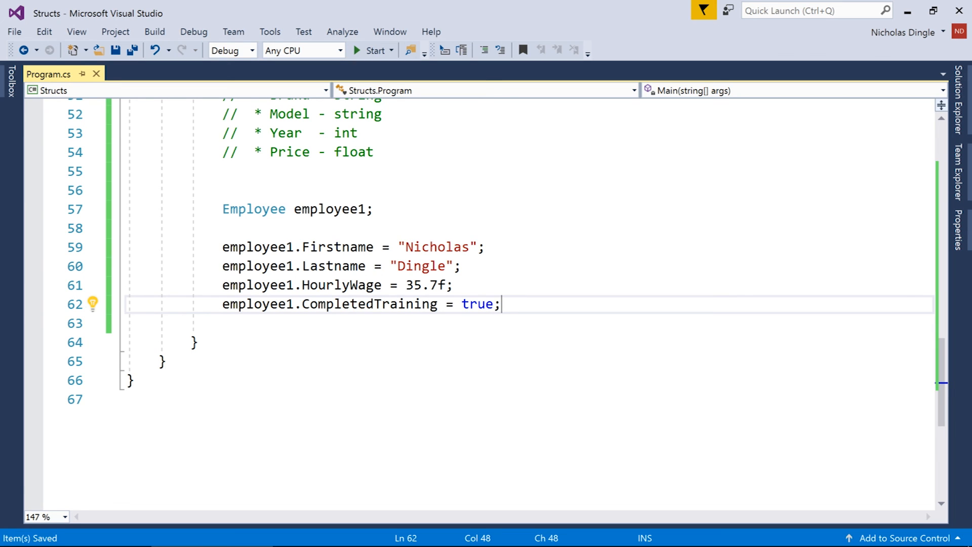